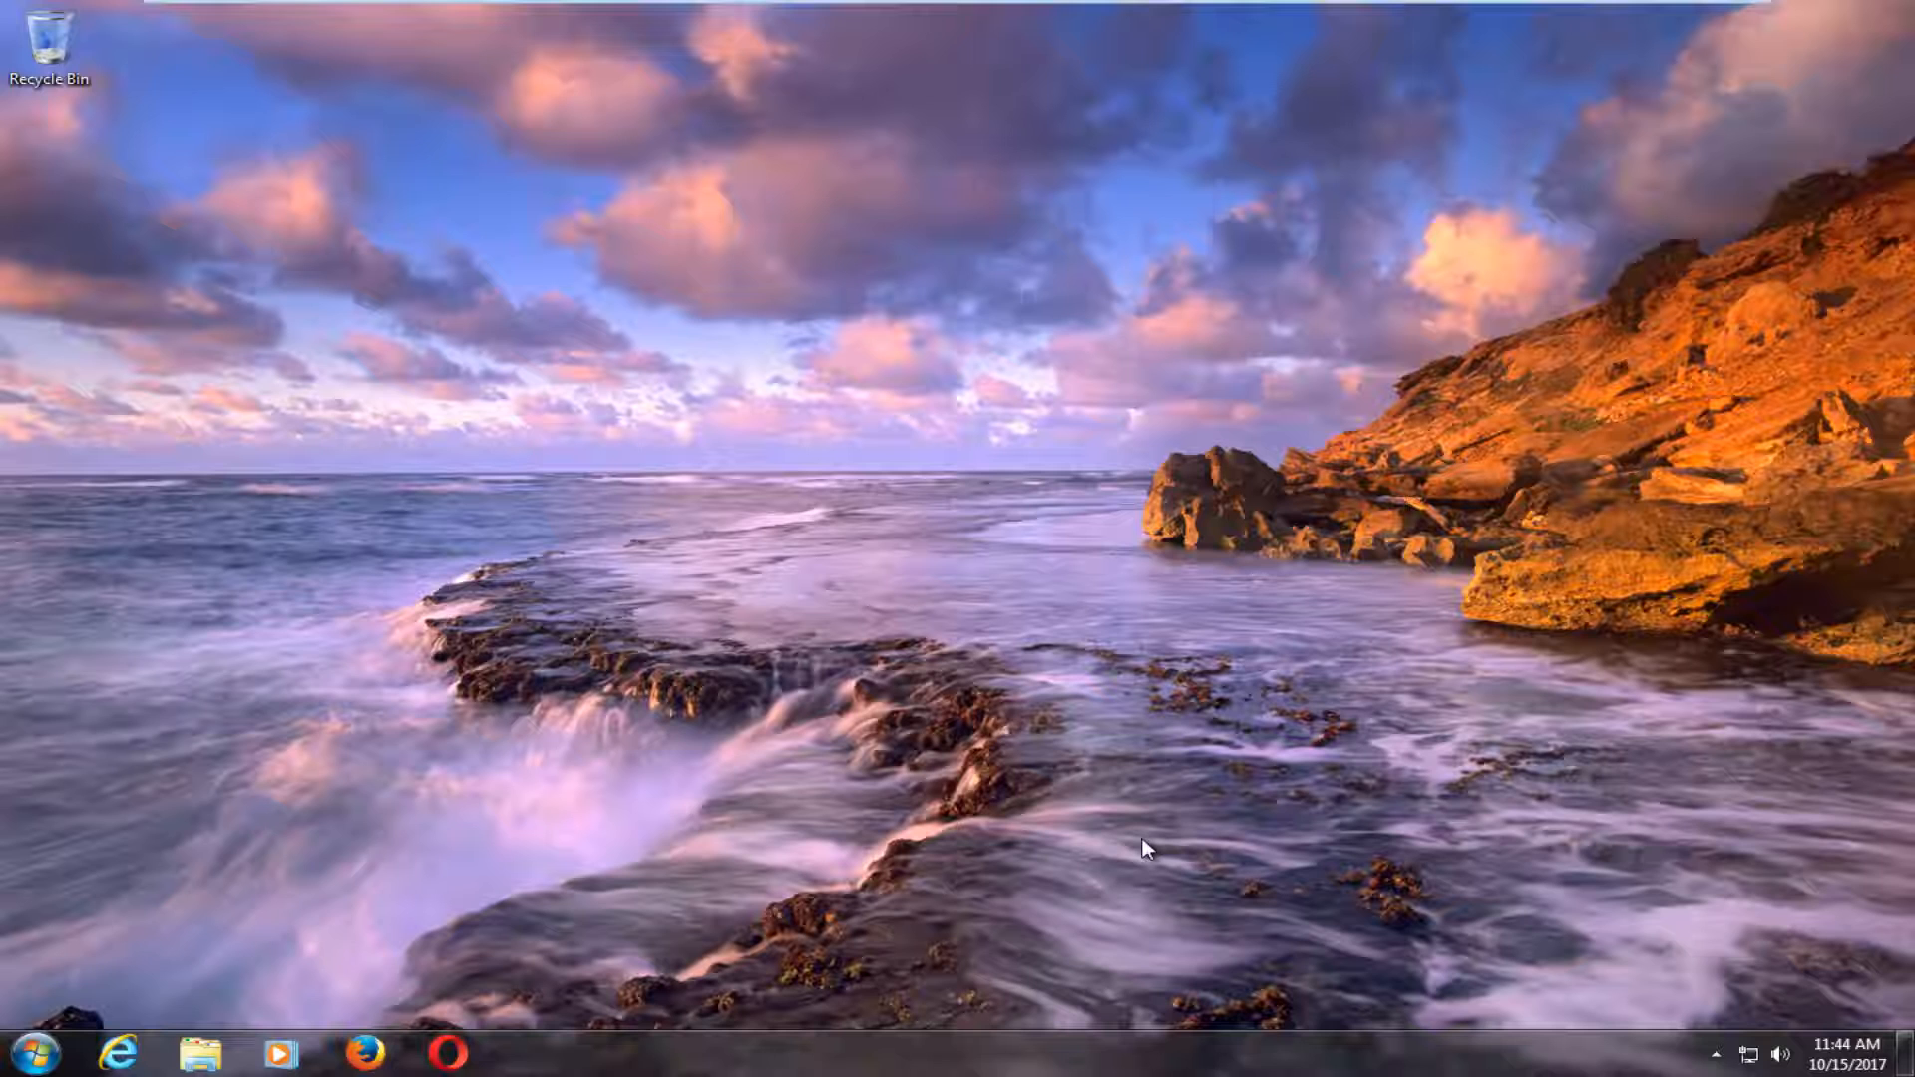
mouse_move(36, 582)
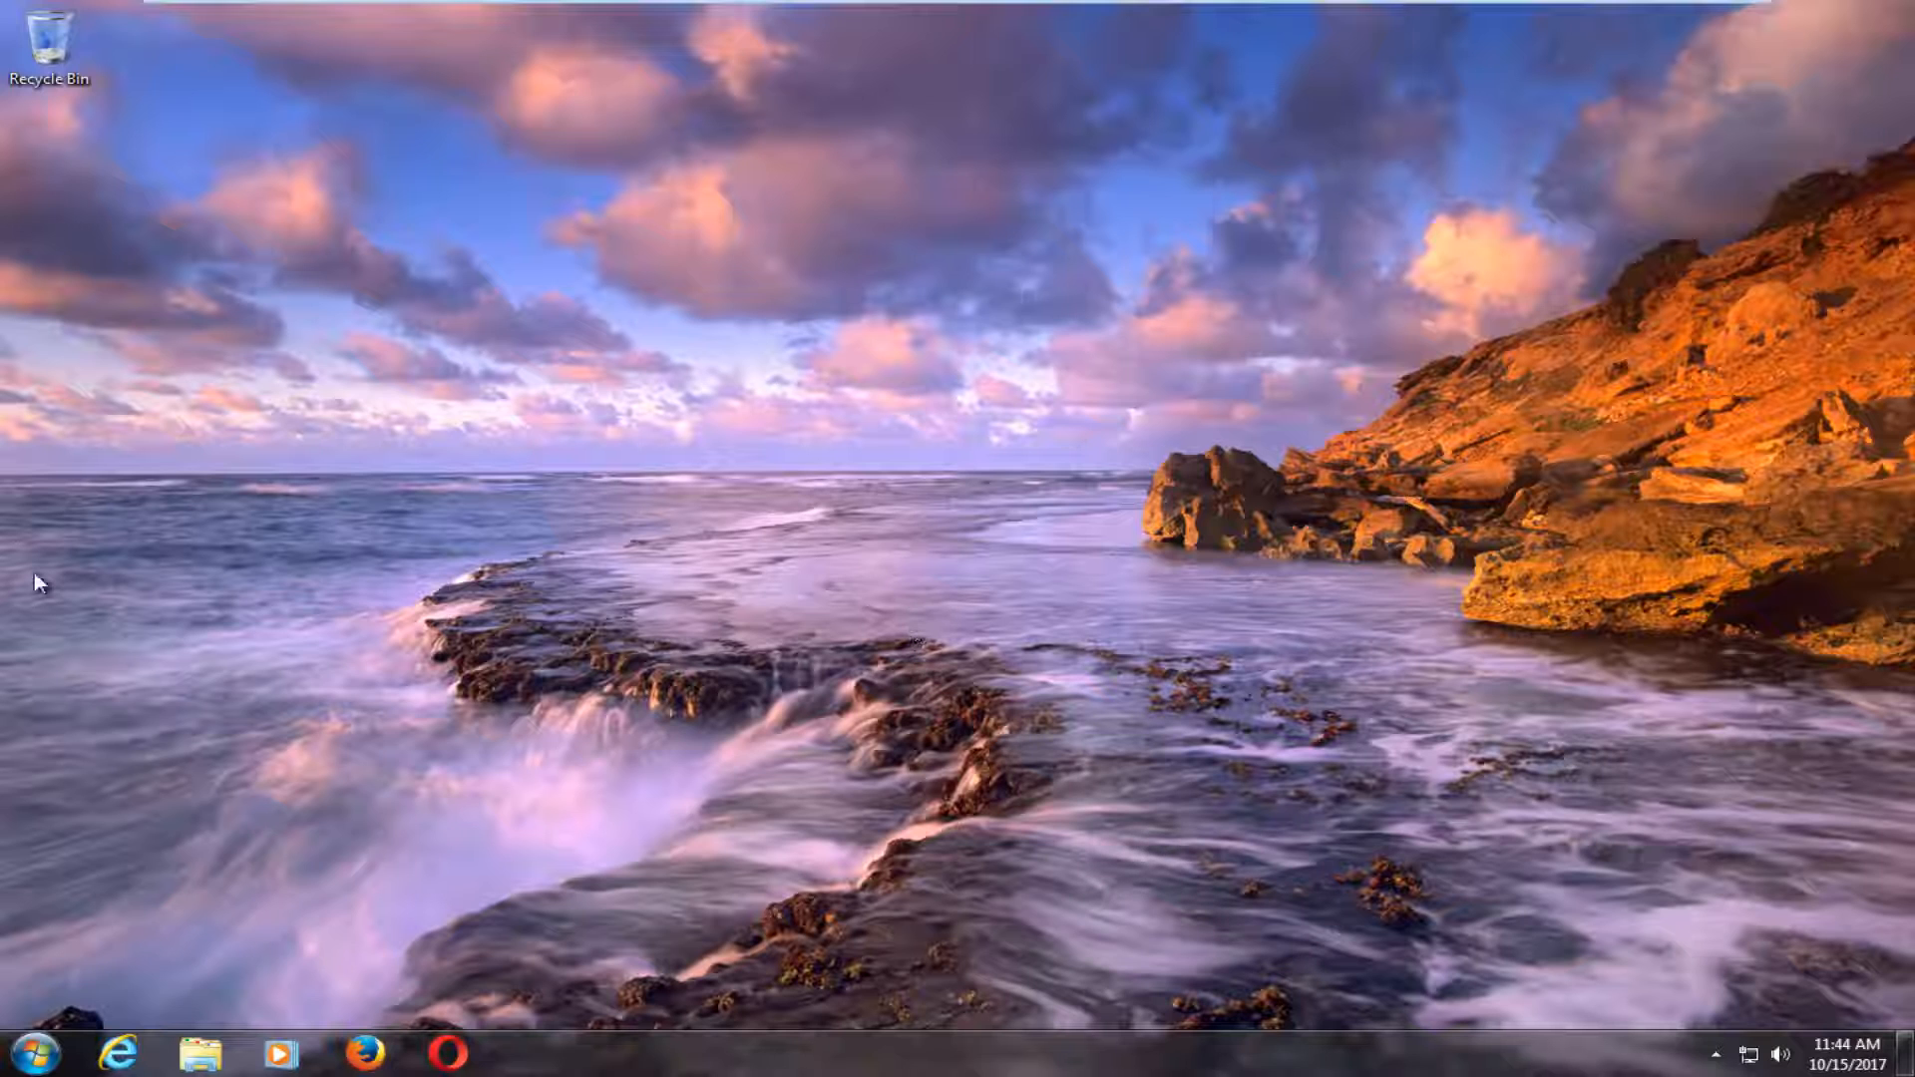
mouse_move(876, 566)
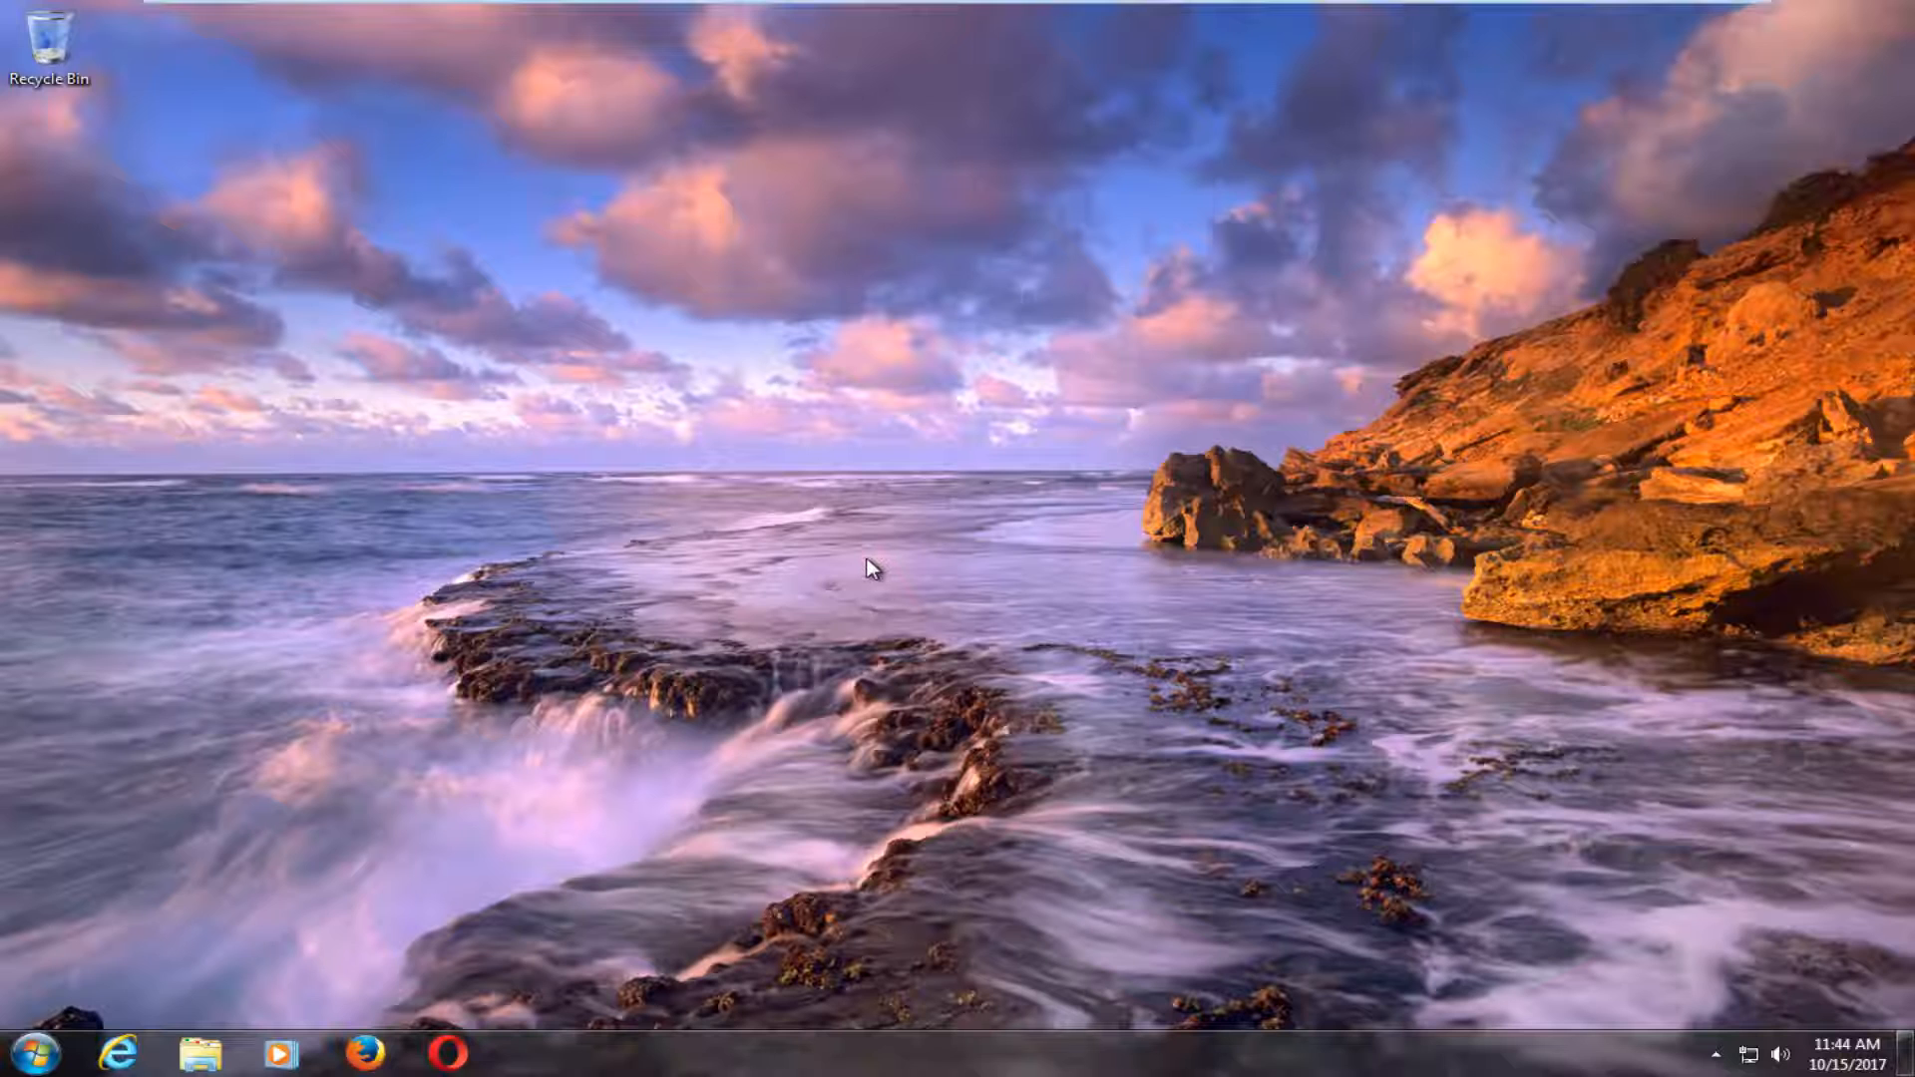
mouse_move(305, 581)
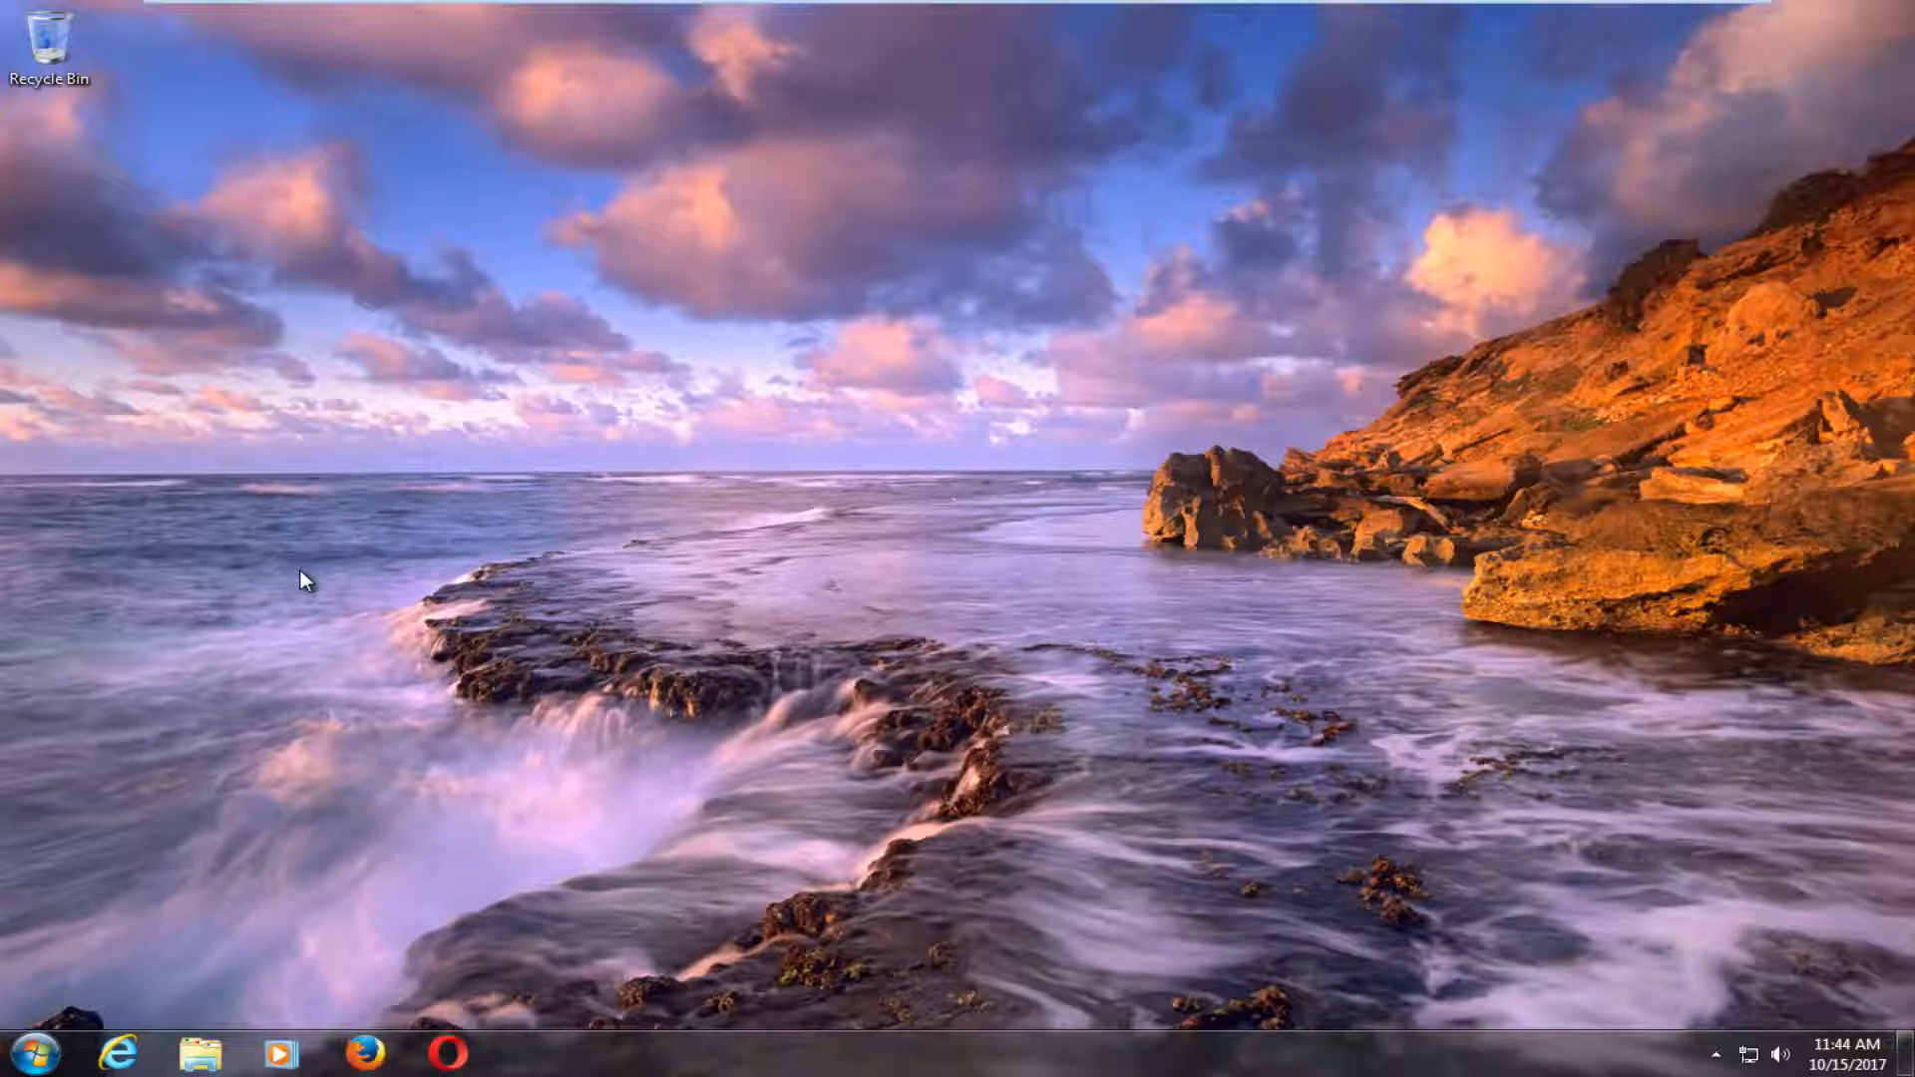
mouse_move(312, 742)
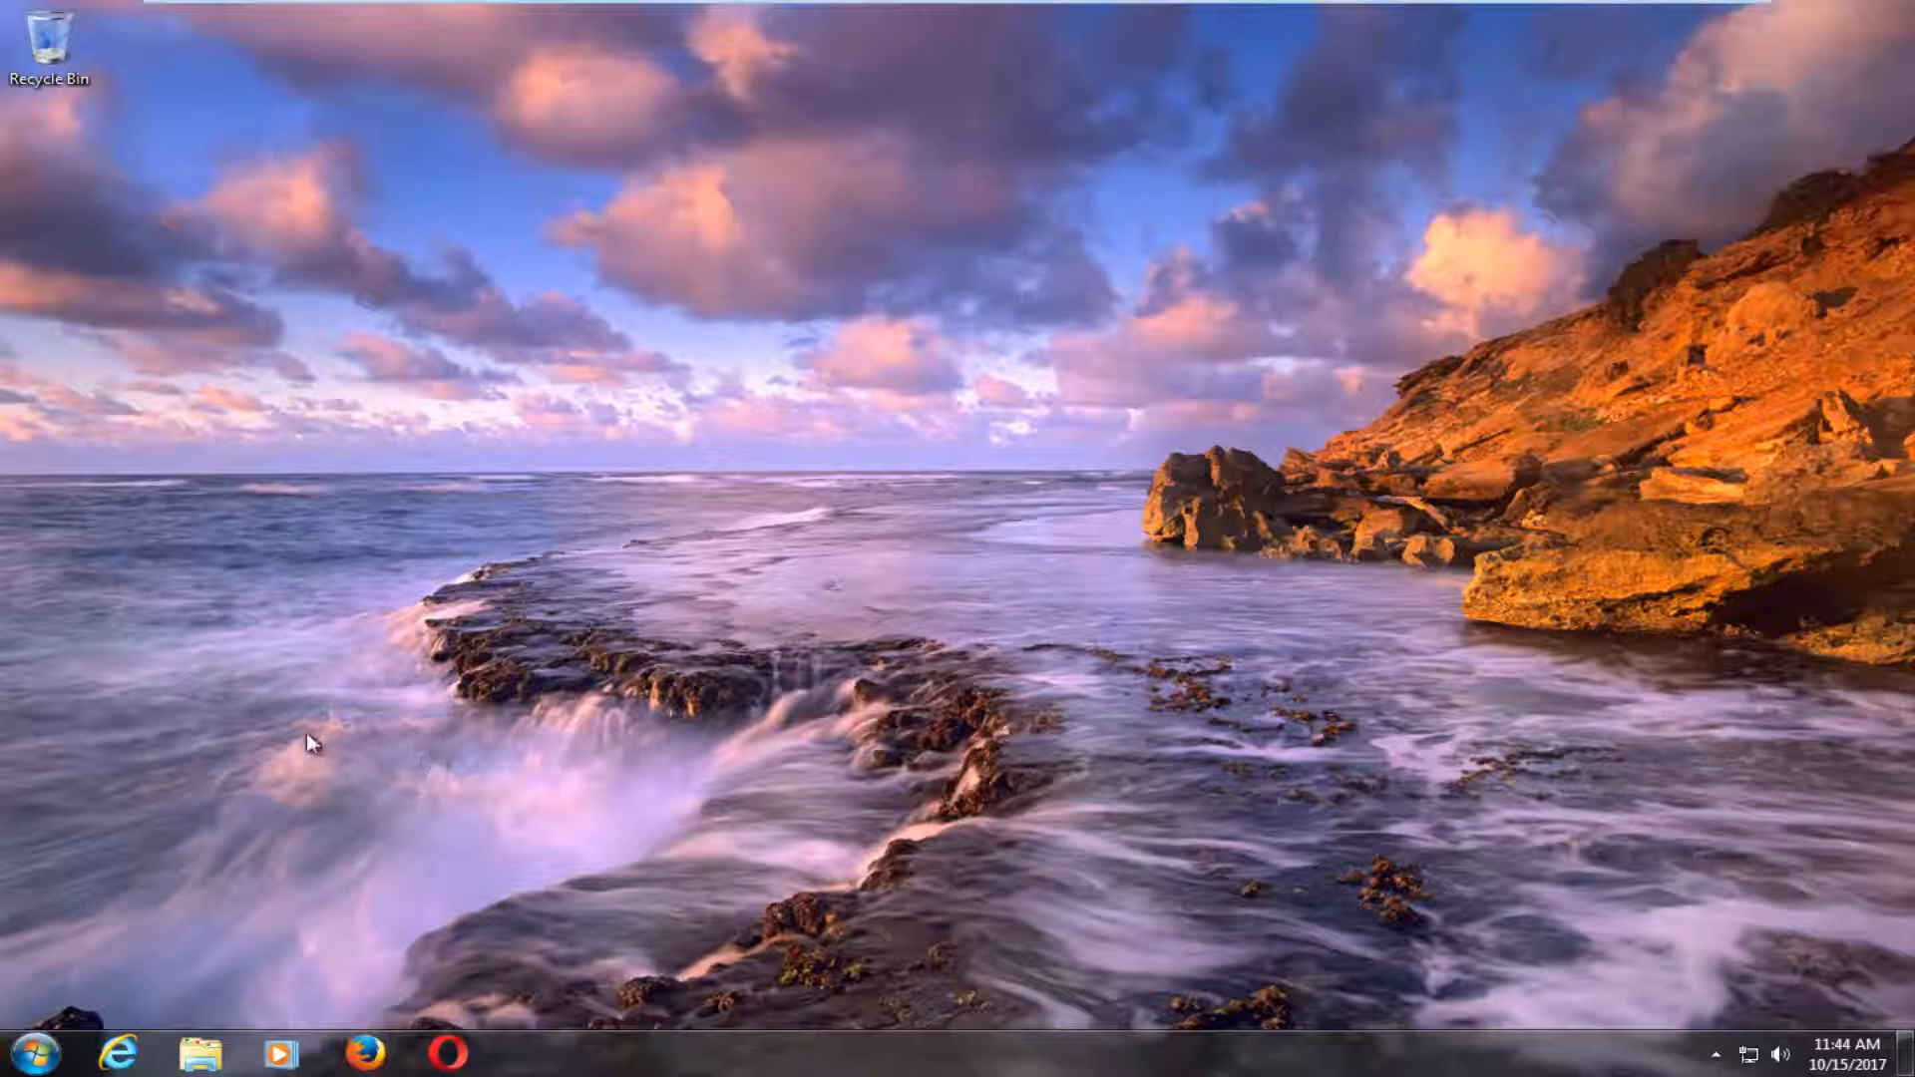
mouse_move(22, 1059)
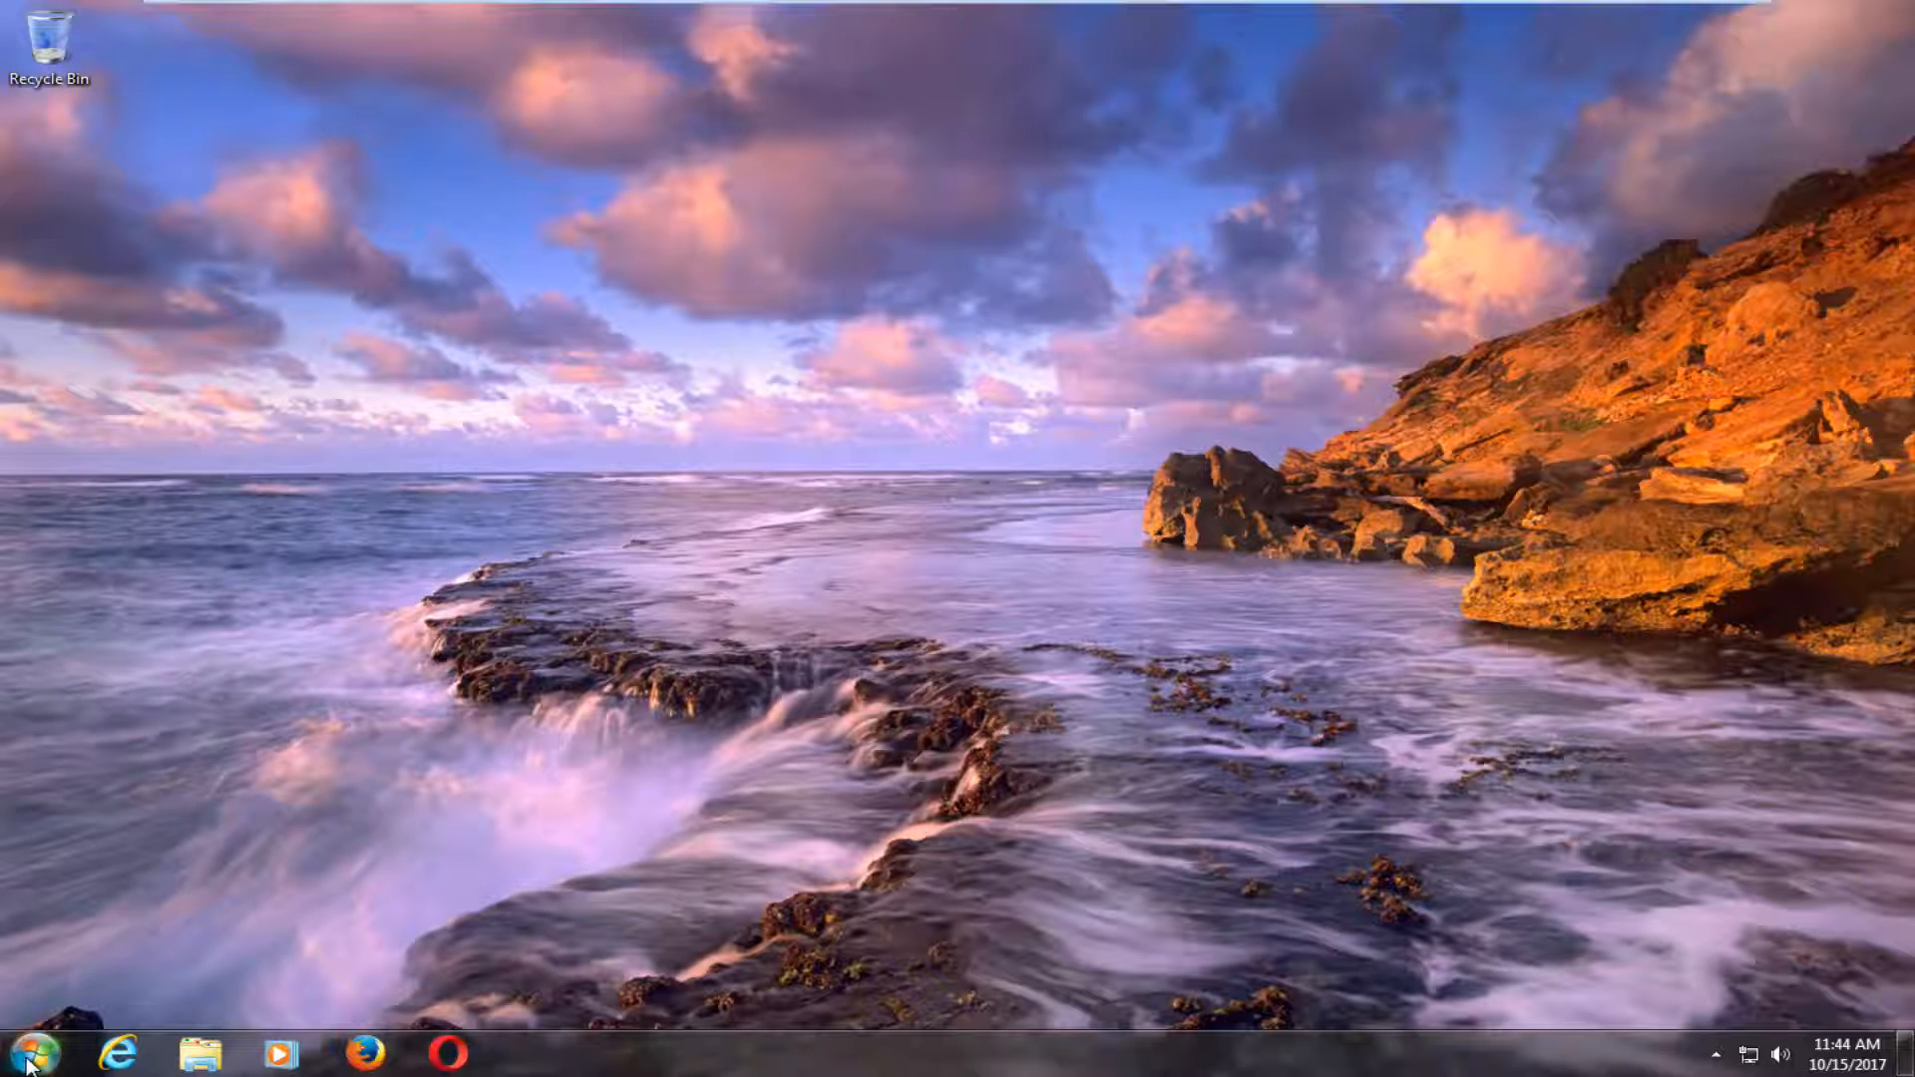
Restart the computer from the Start menu's Shut down options.
click(20, 1054)
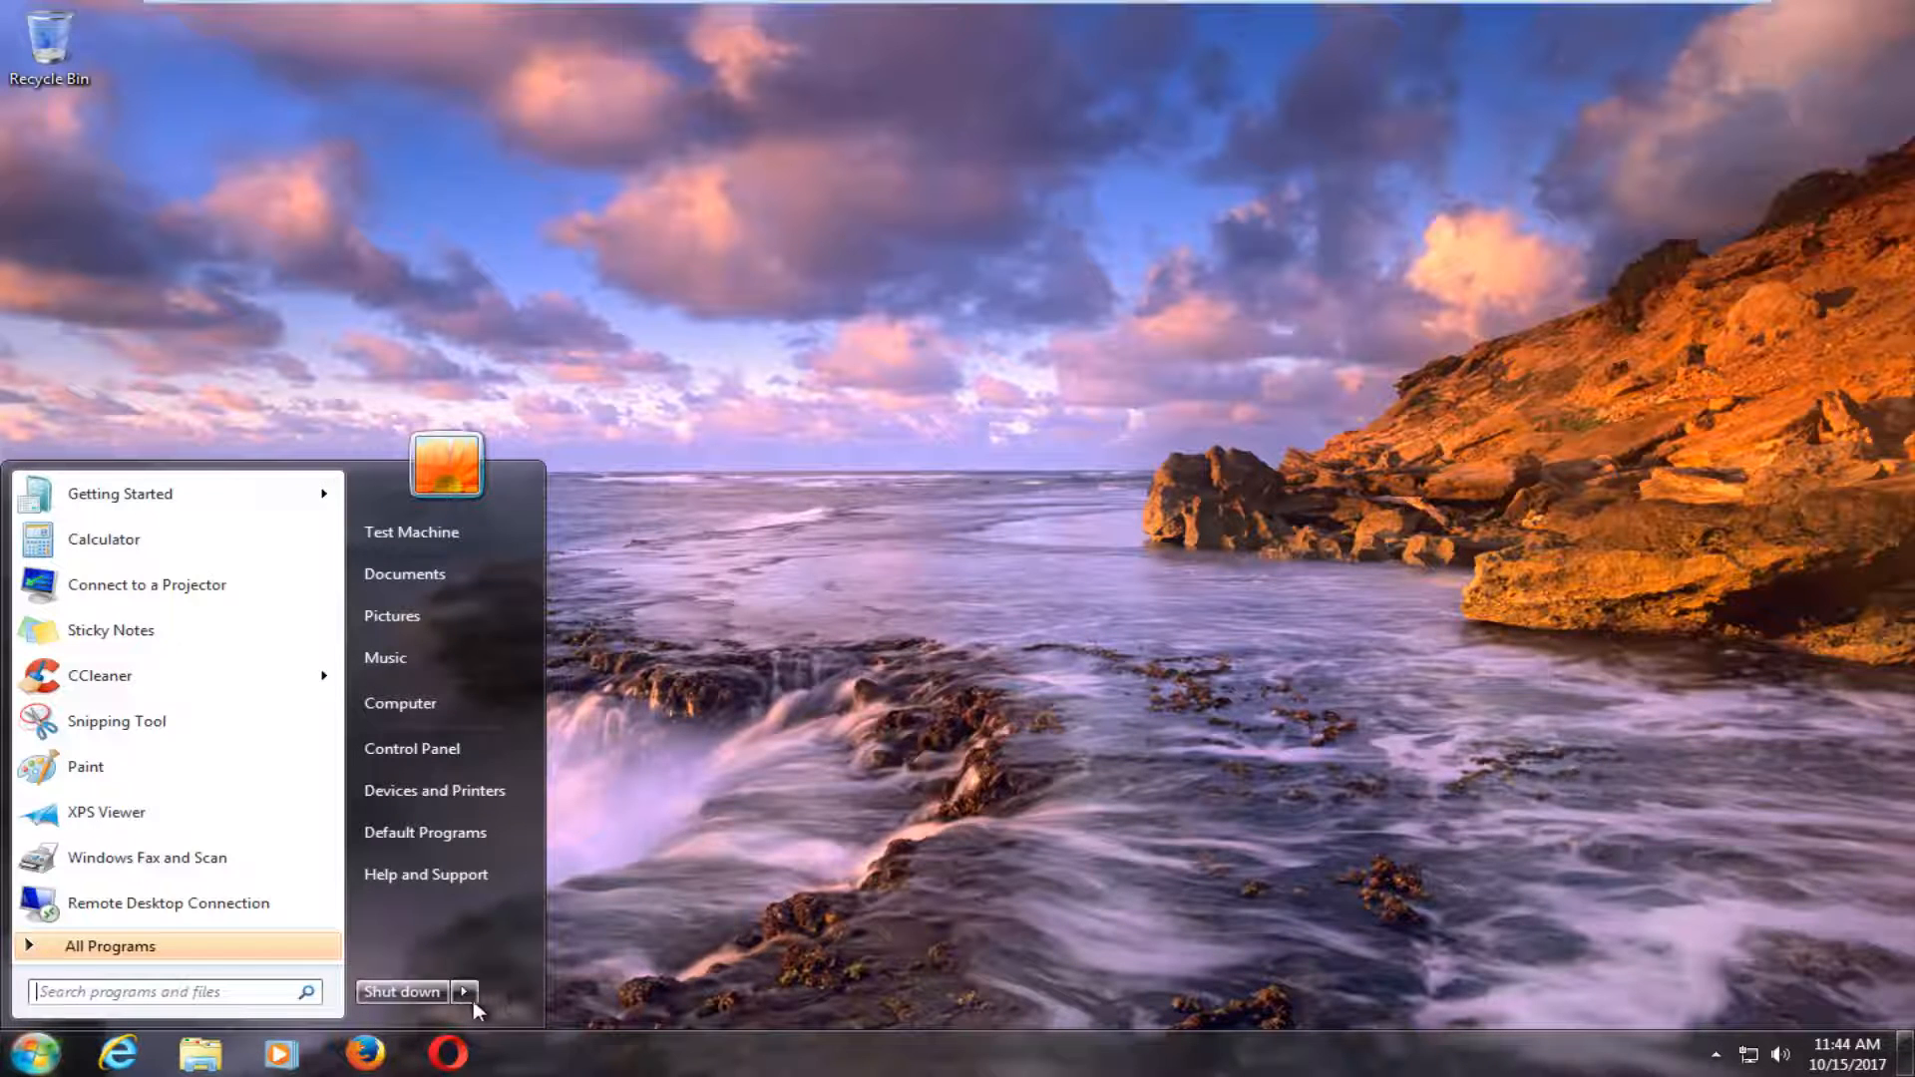
click(462, 990)
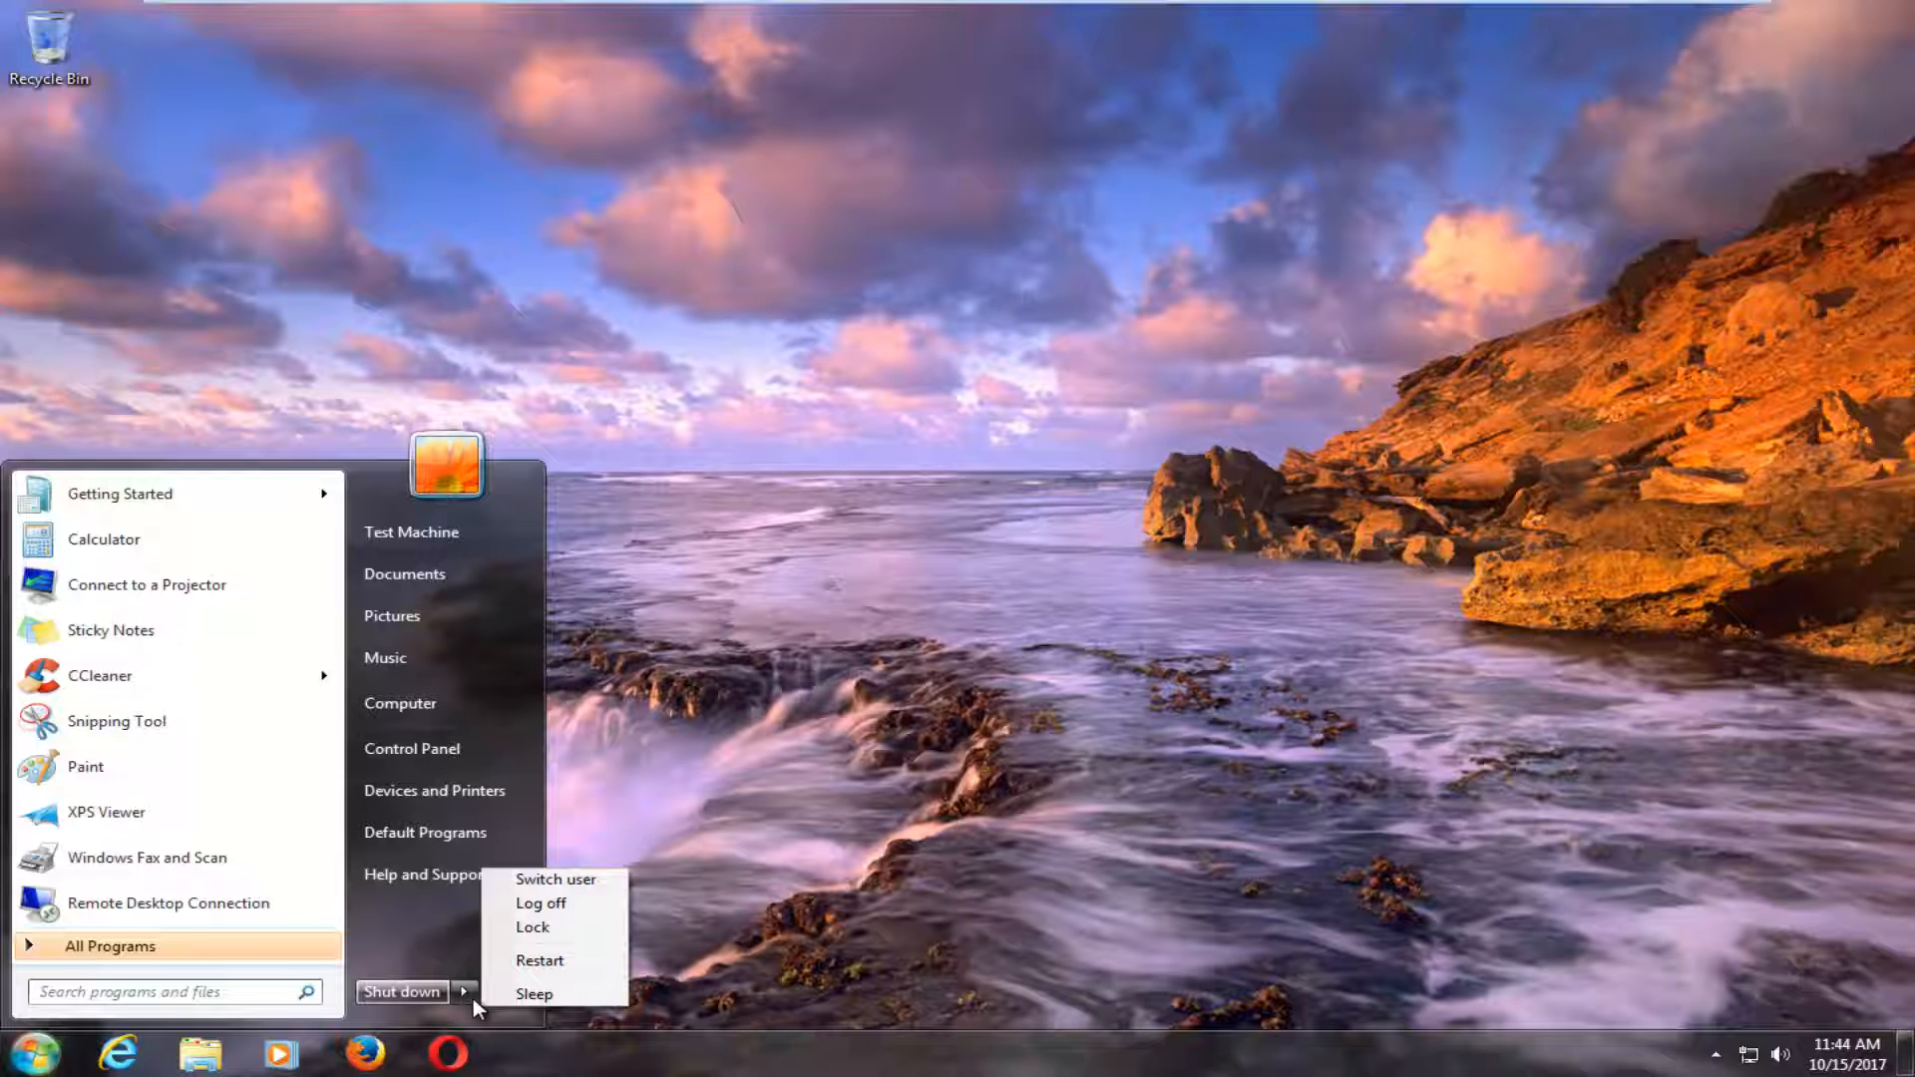
mouse_move(546, 960)
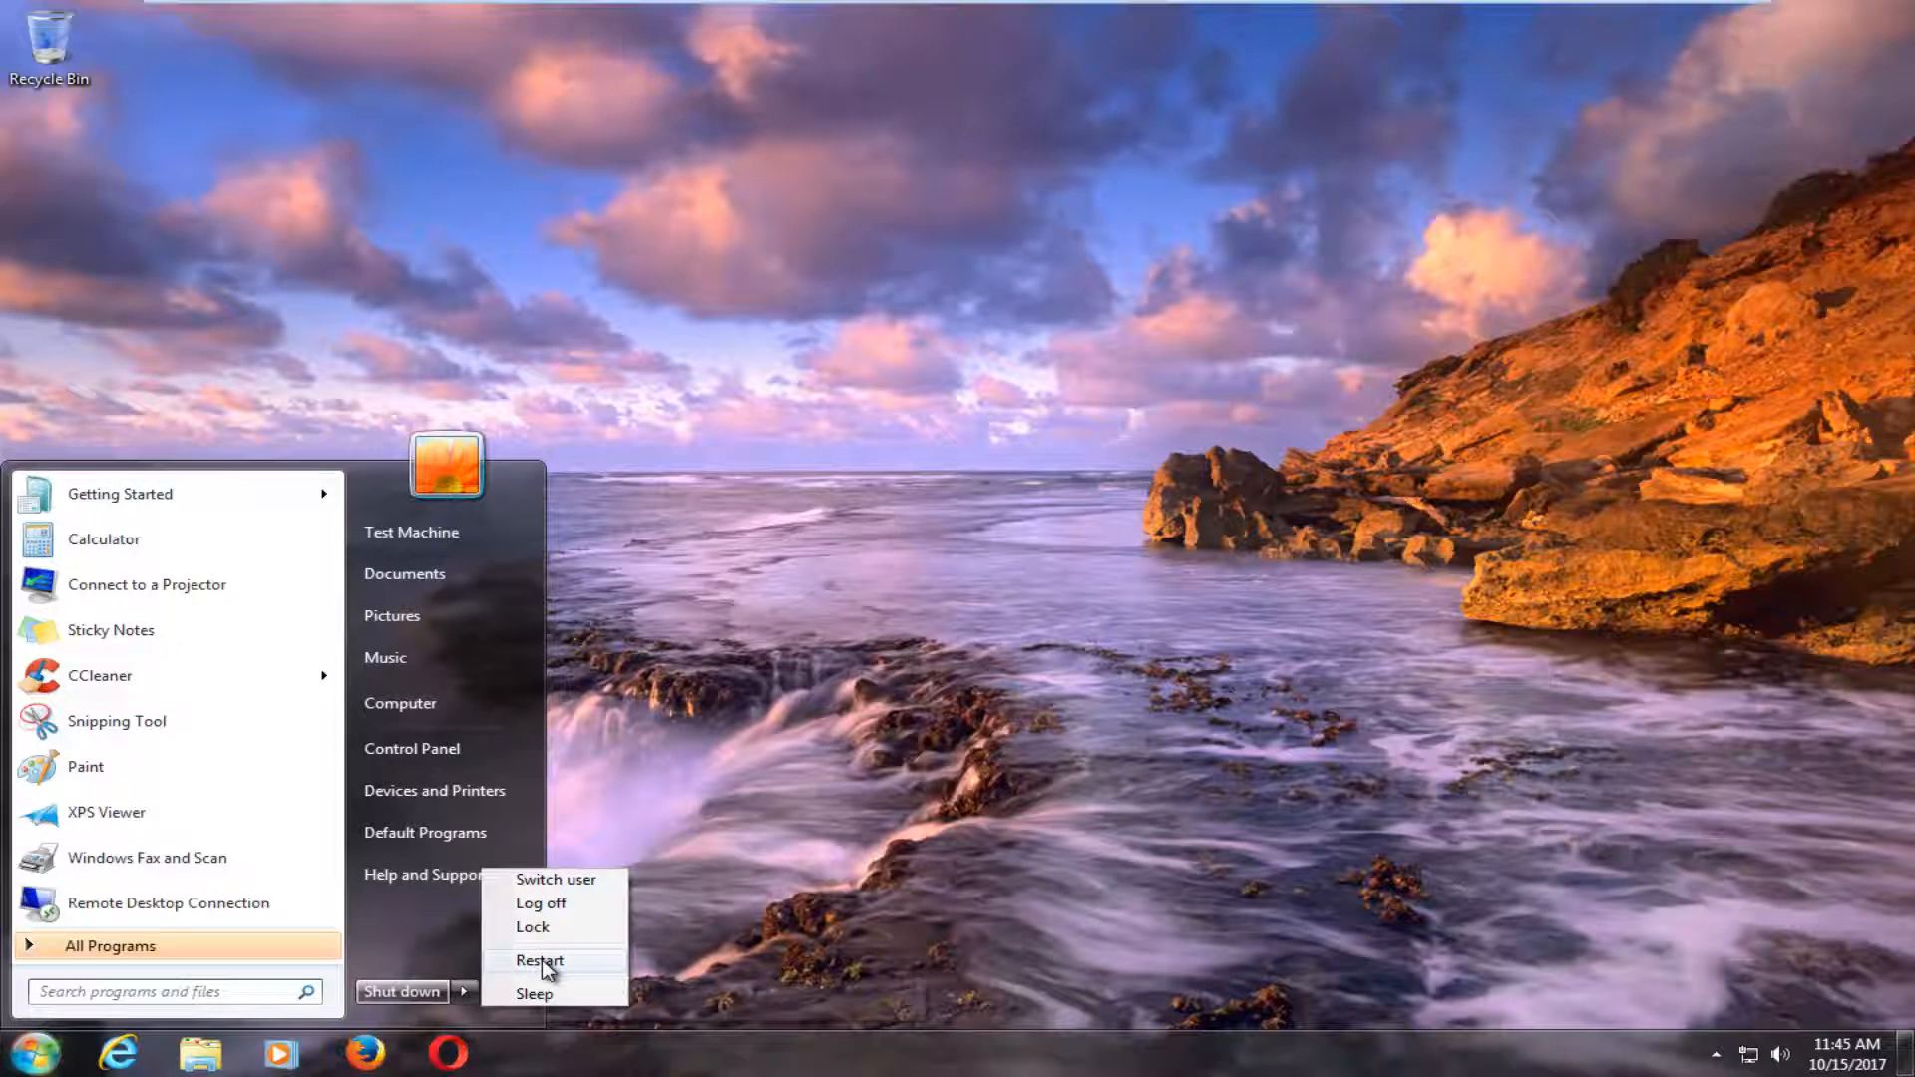
click(539, 960)
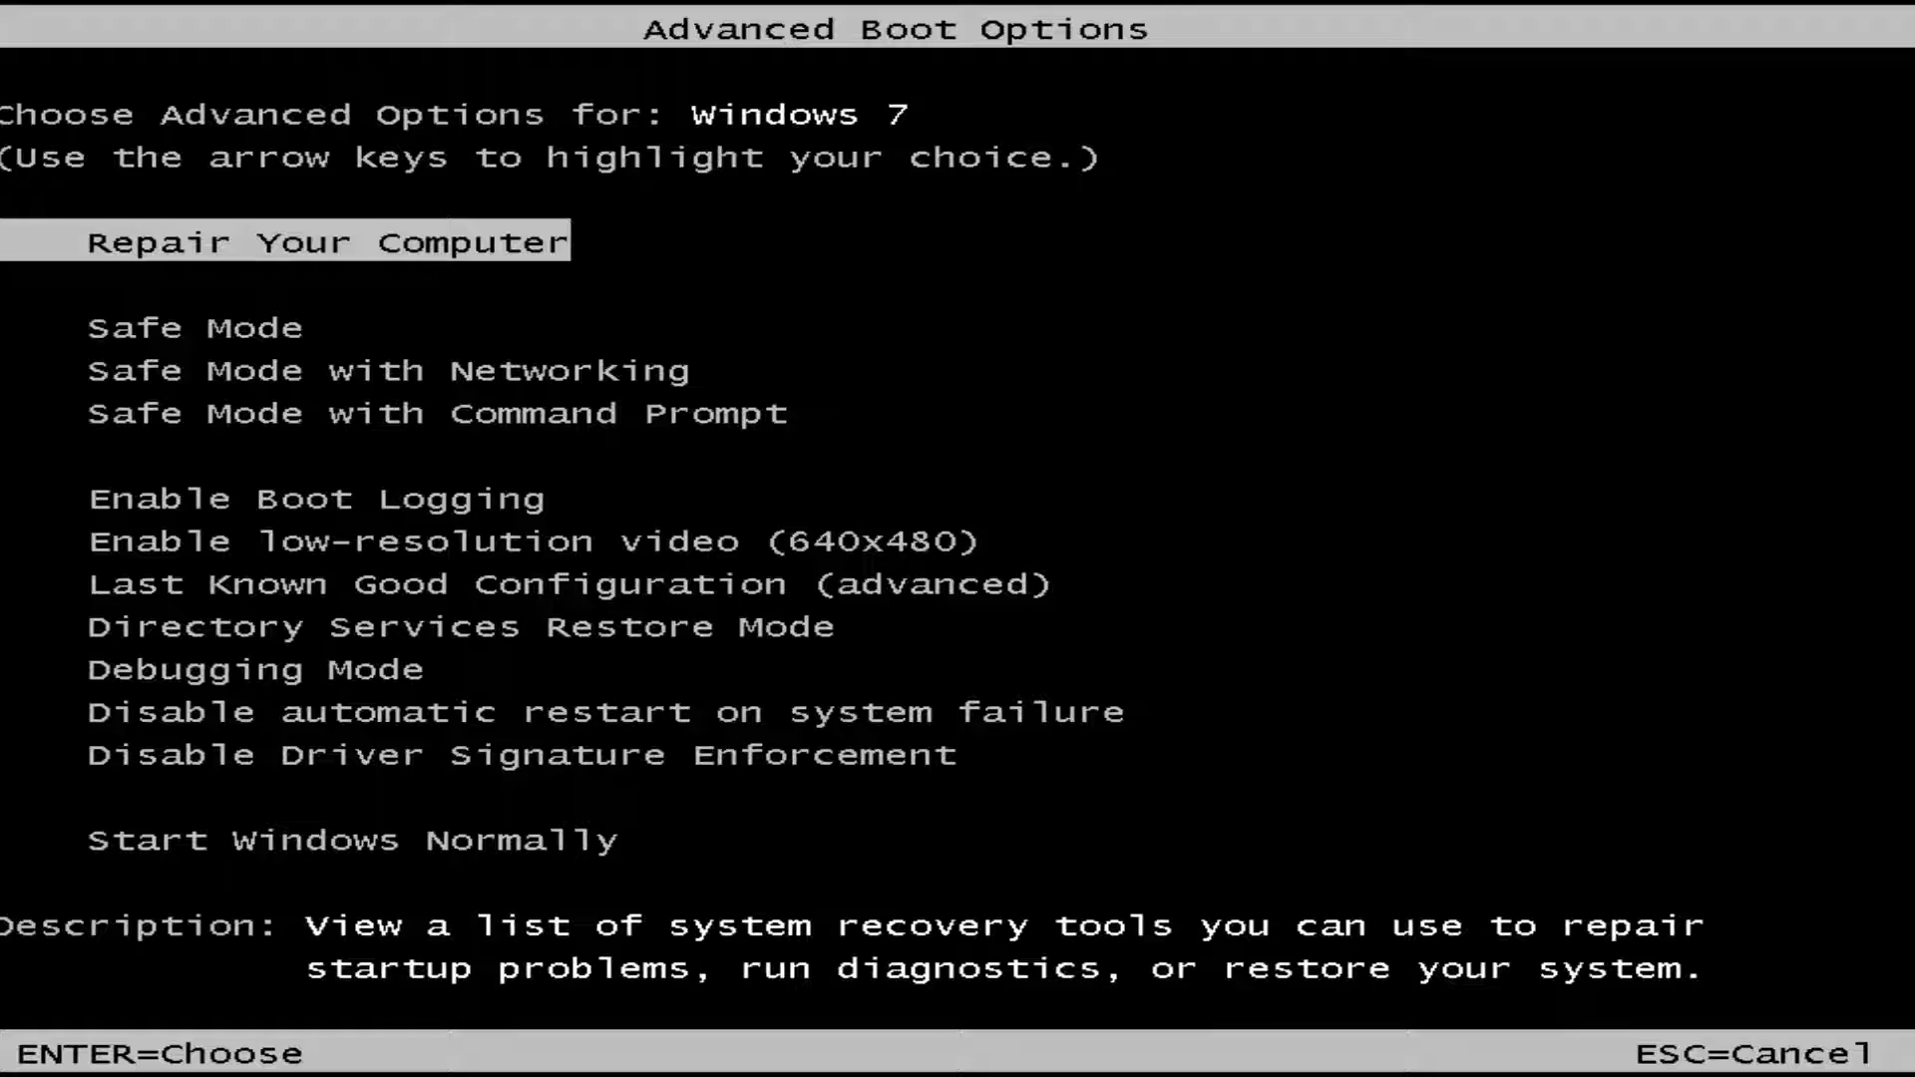
Browse Safe Mode, Networking and Command Prompt variants, then boot classic Safe Mode.
key(Down)
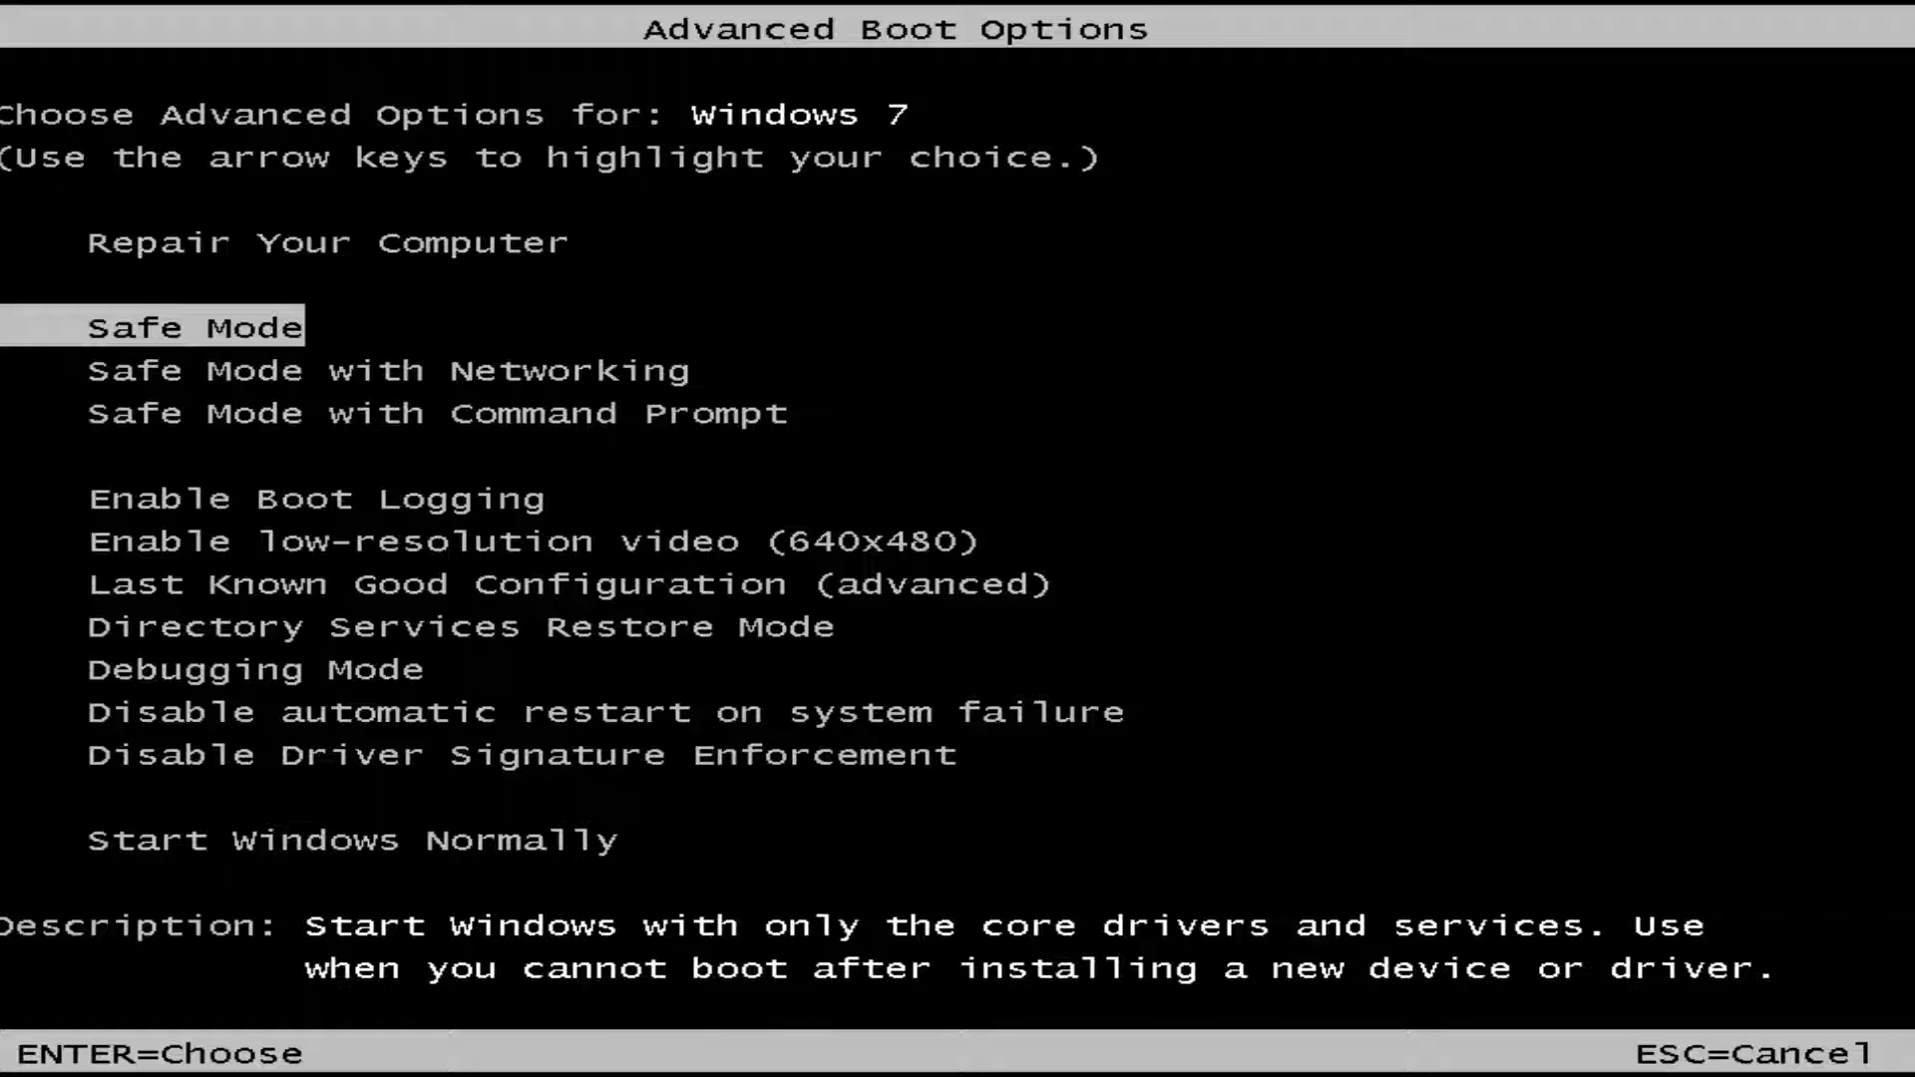
key(Down)
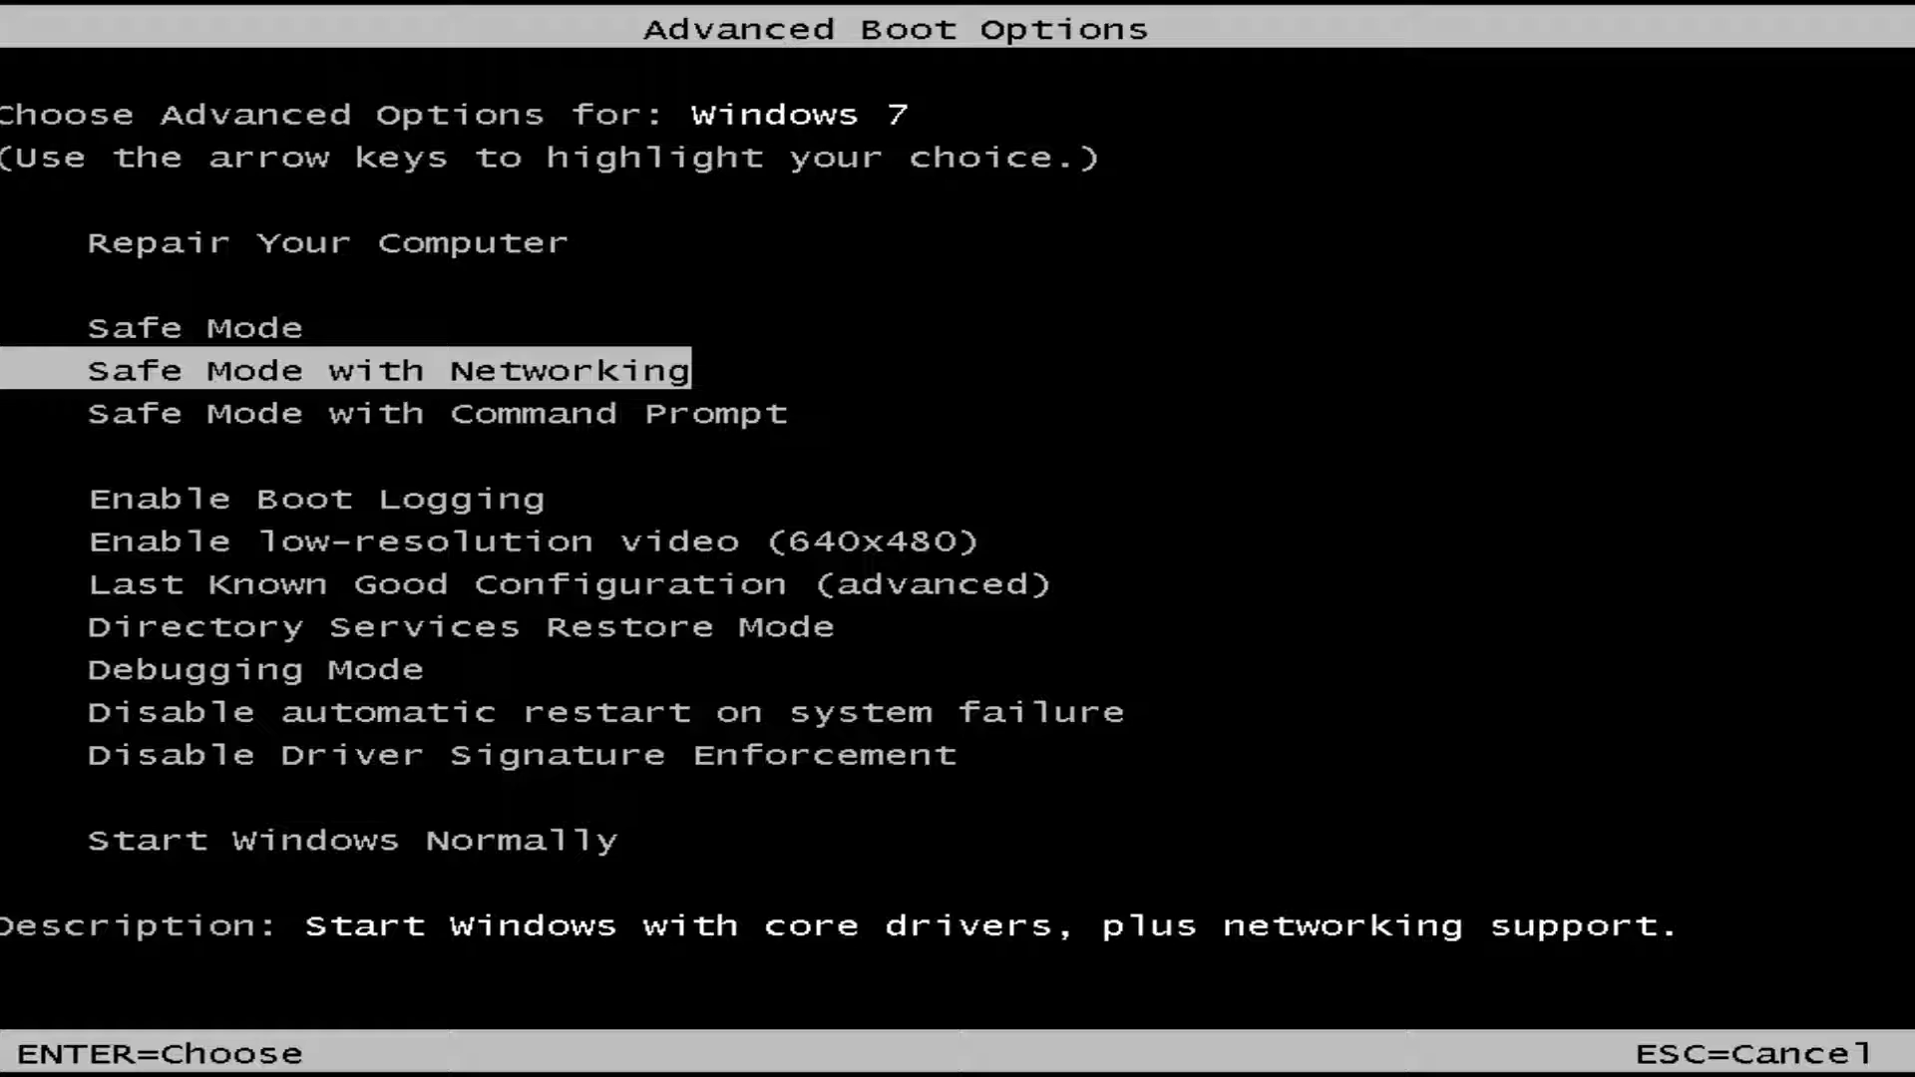
key(Up)
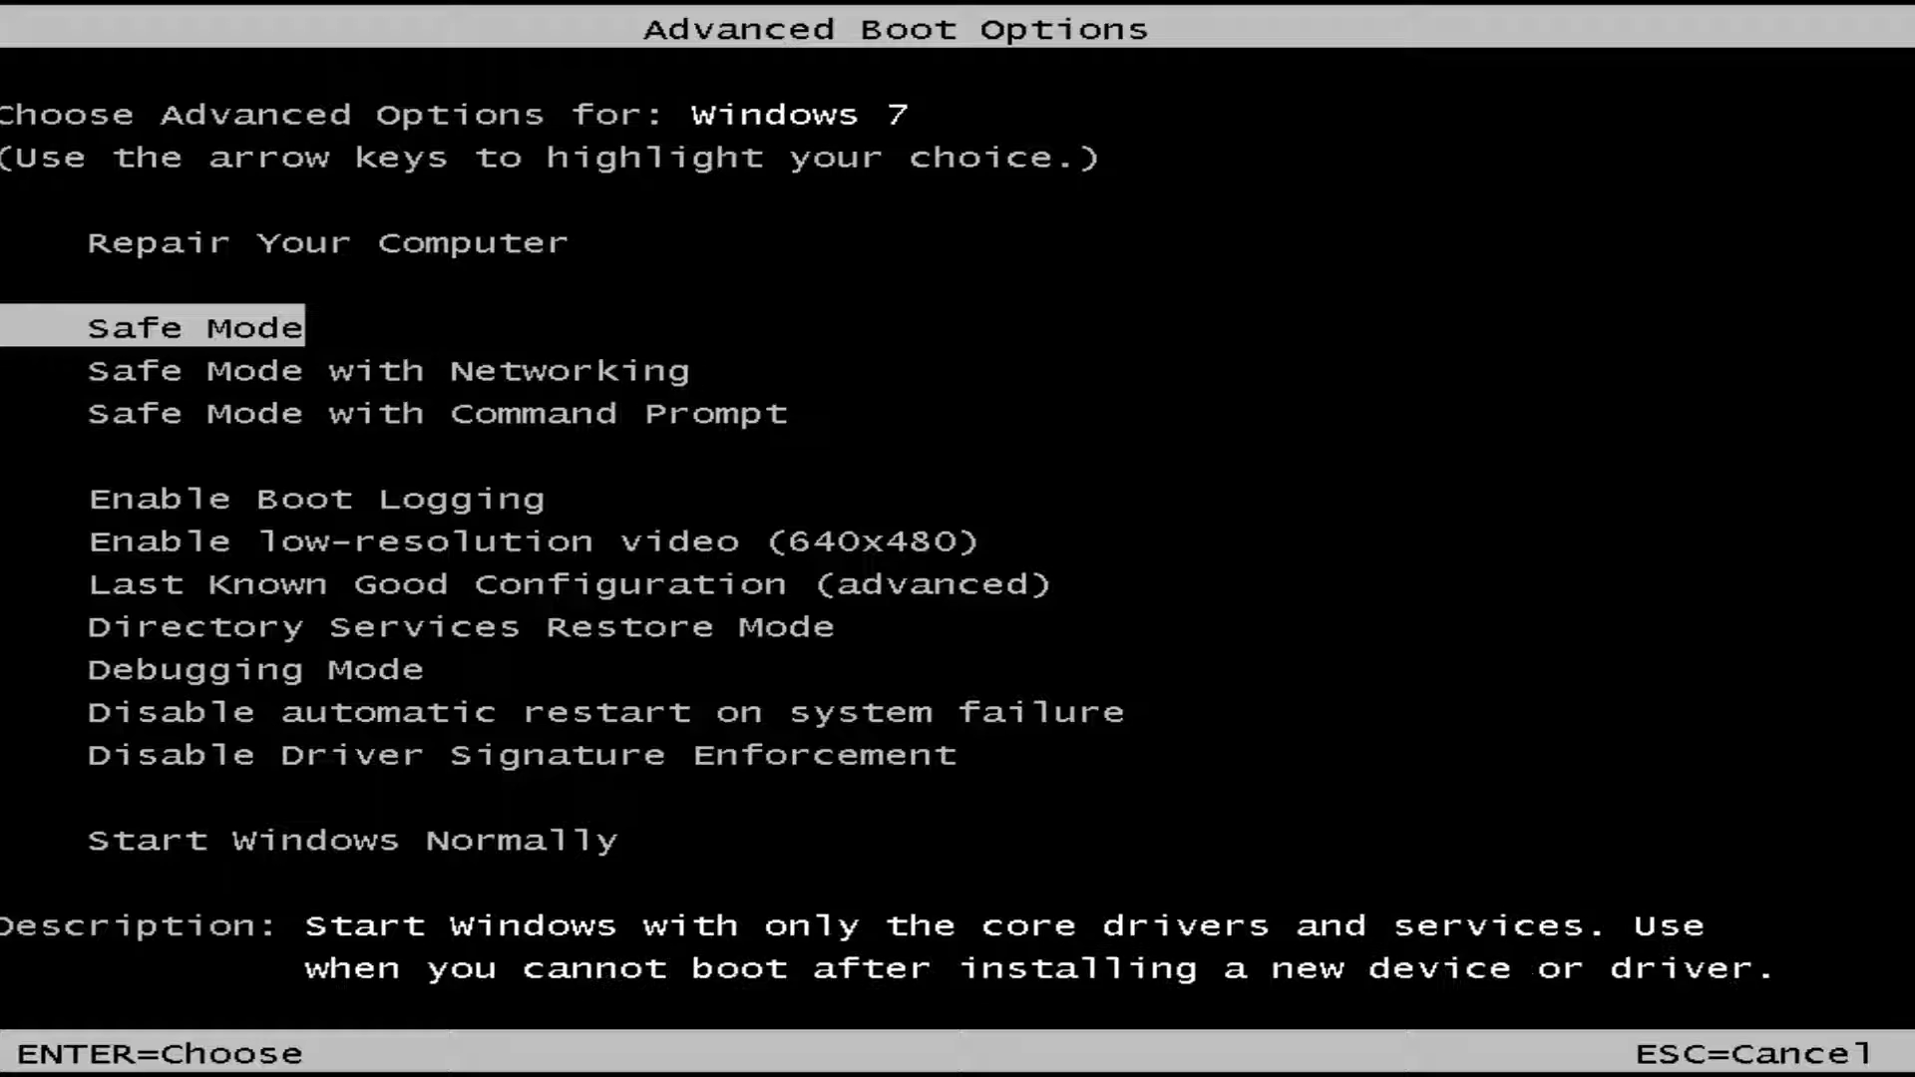
key(Down)
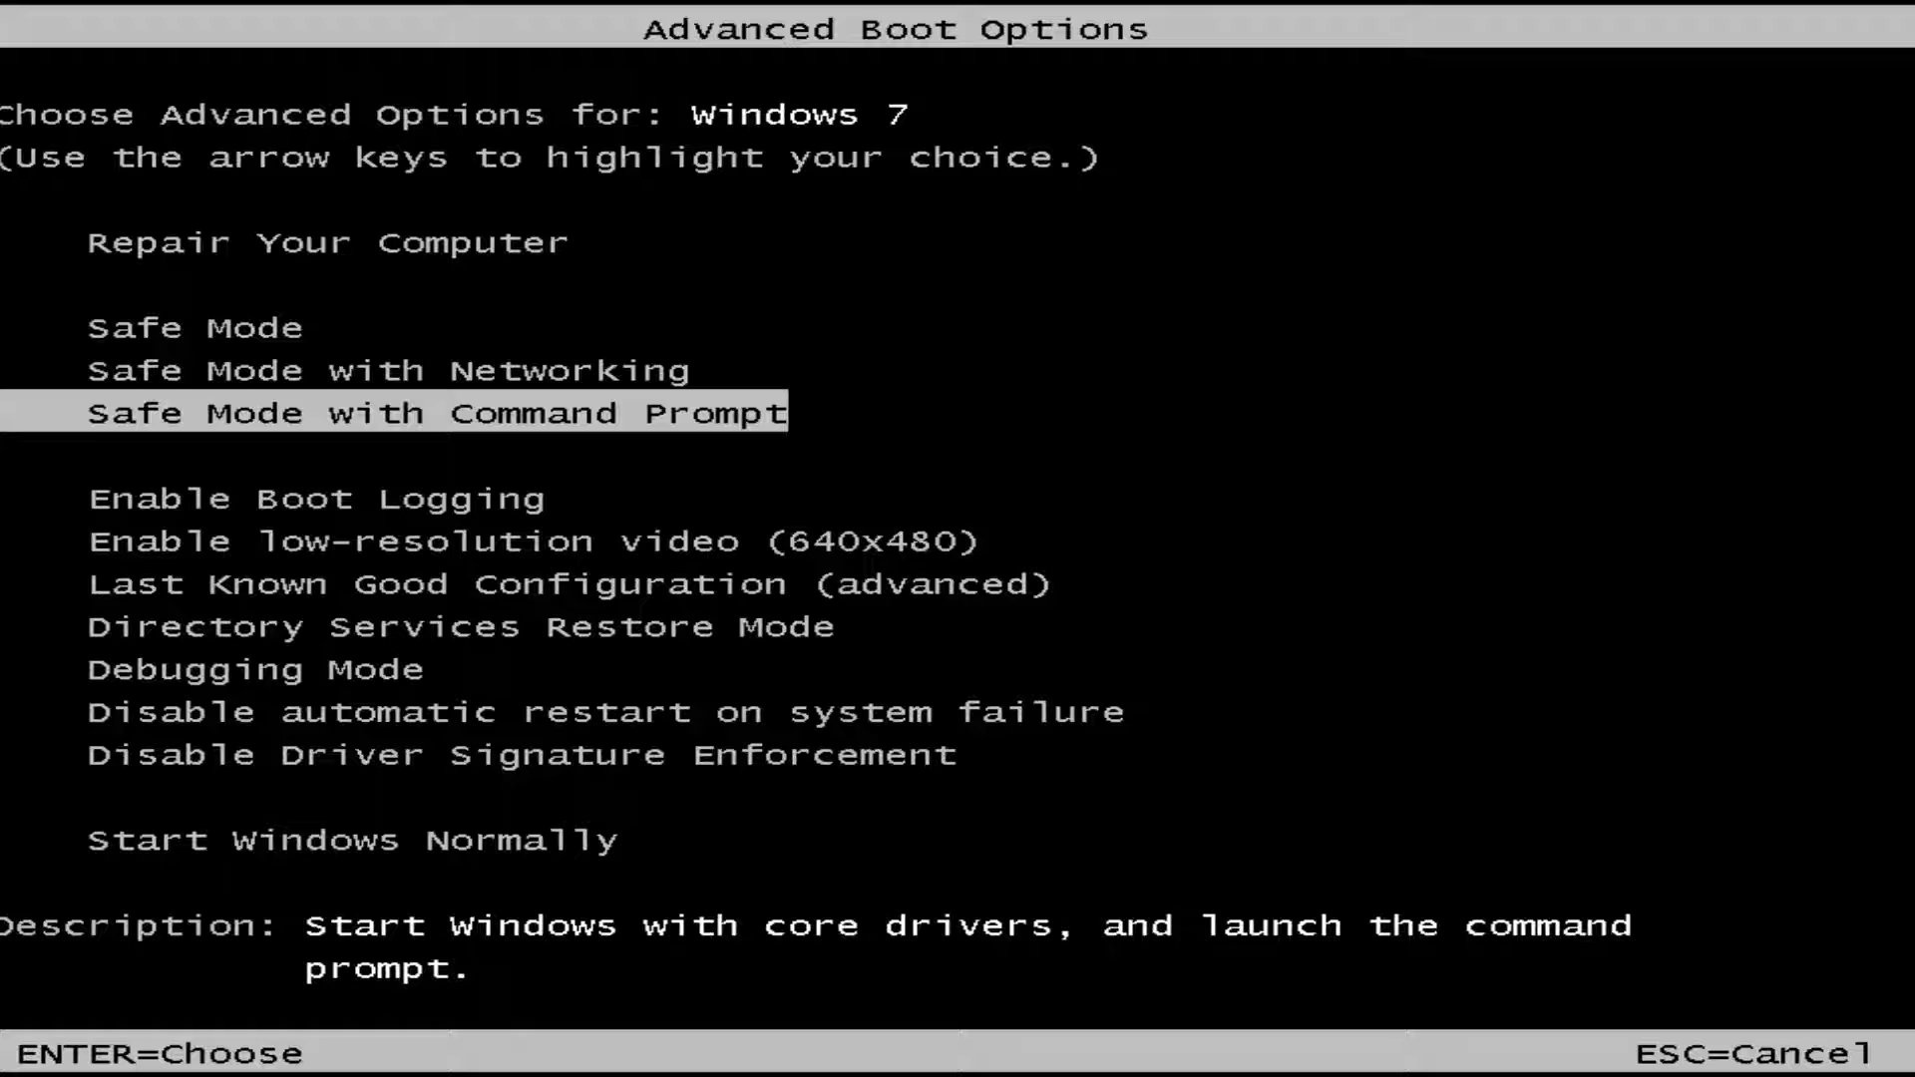
key(Up)
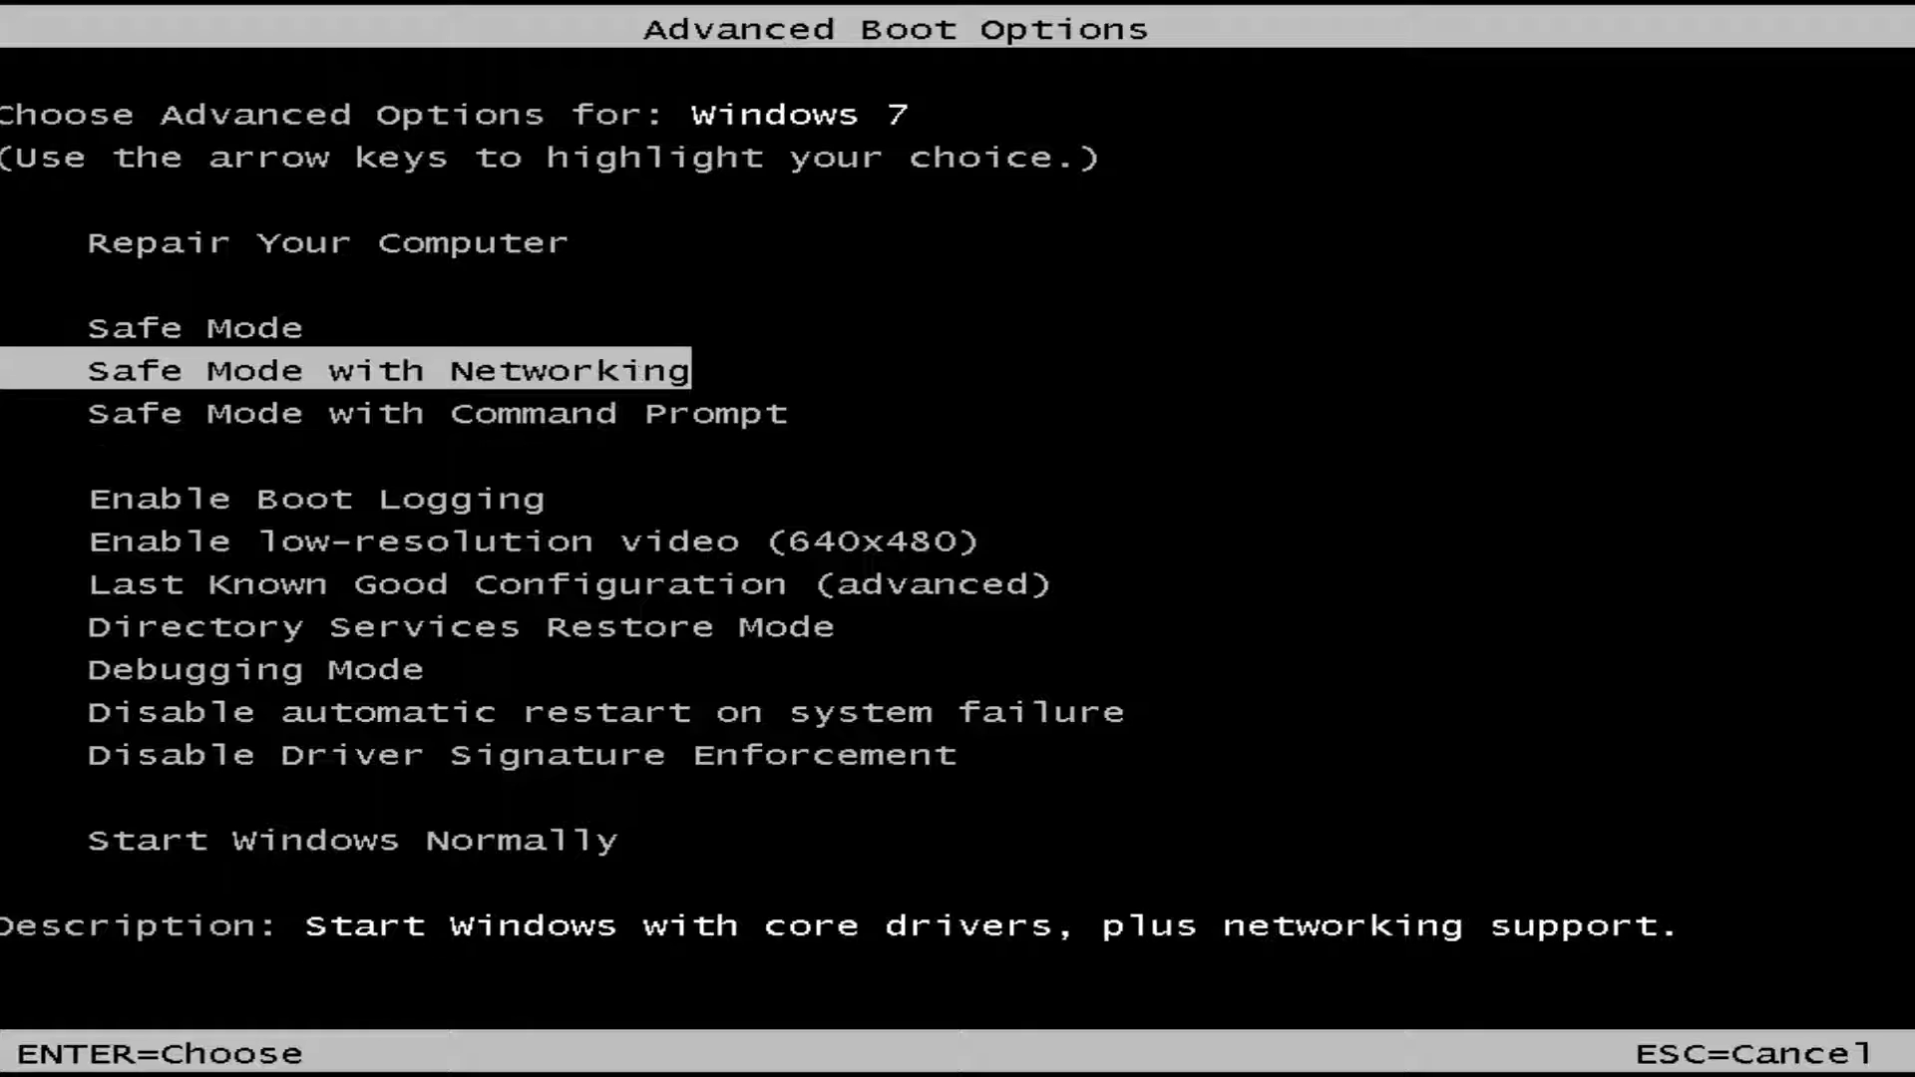
key(Up)
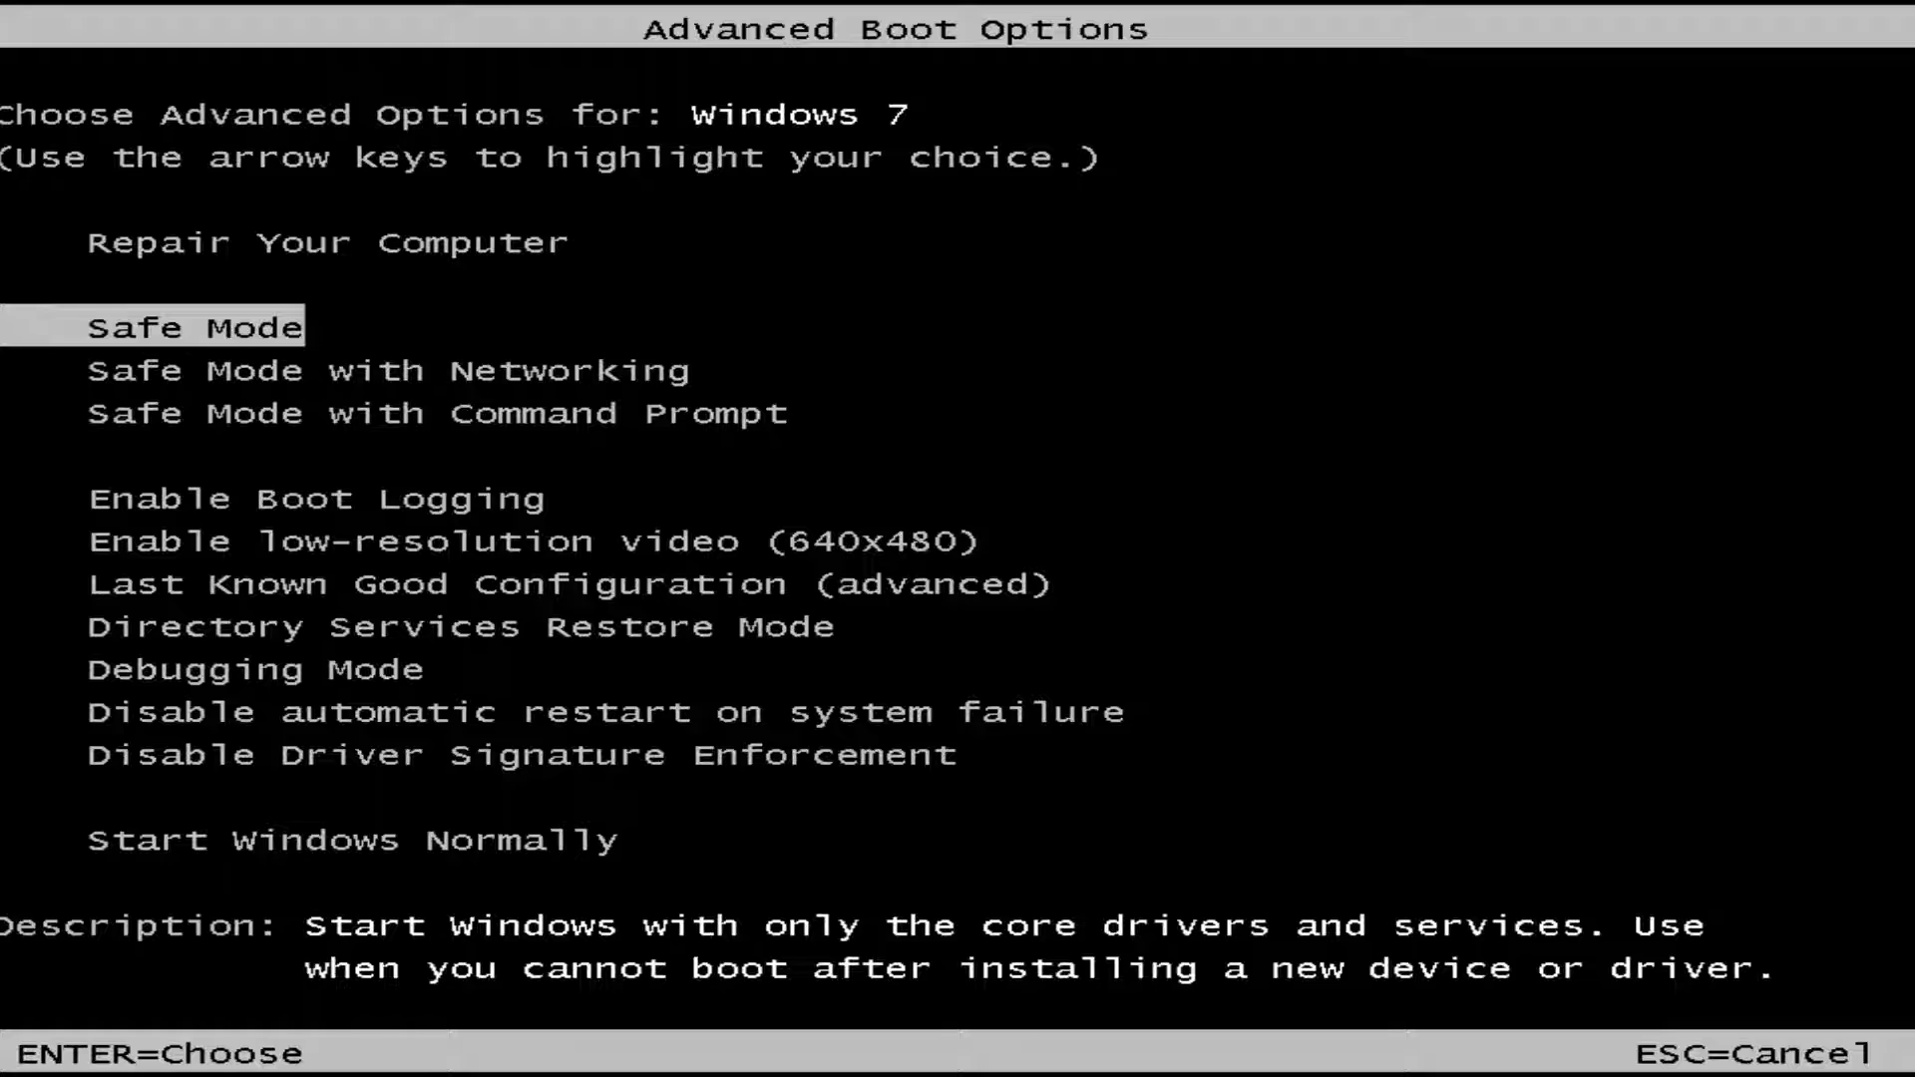
key(Return)
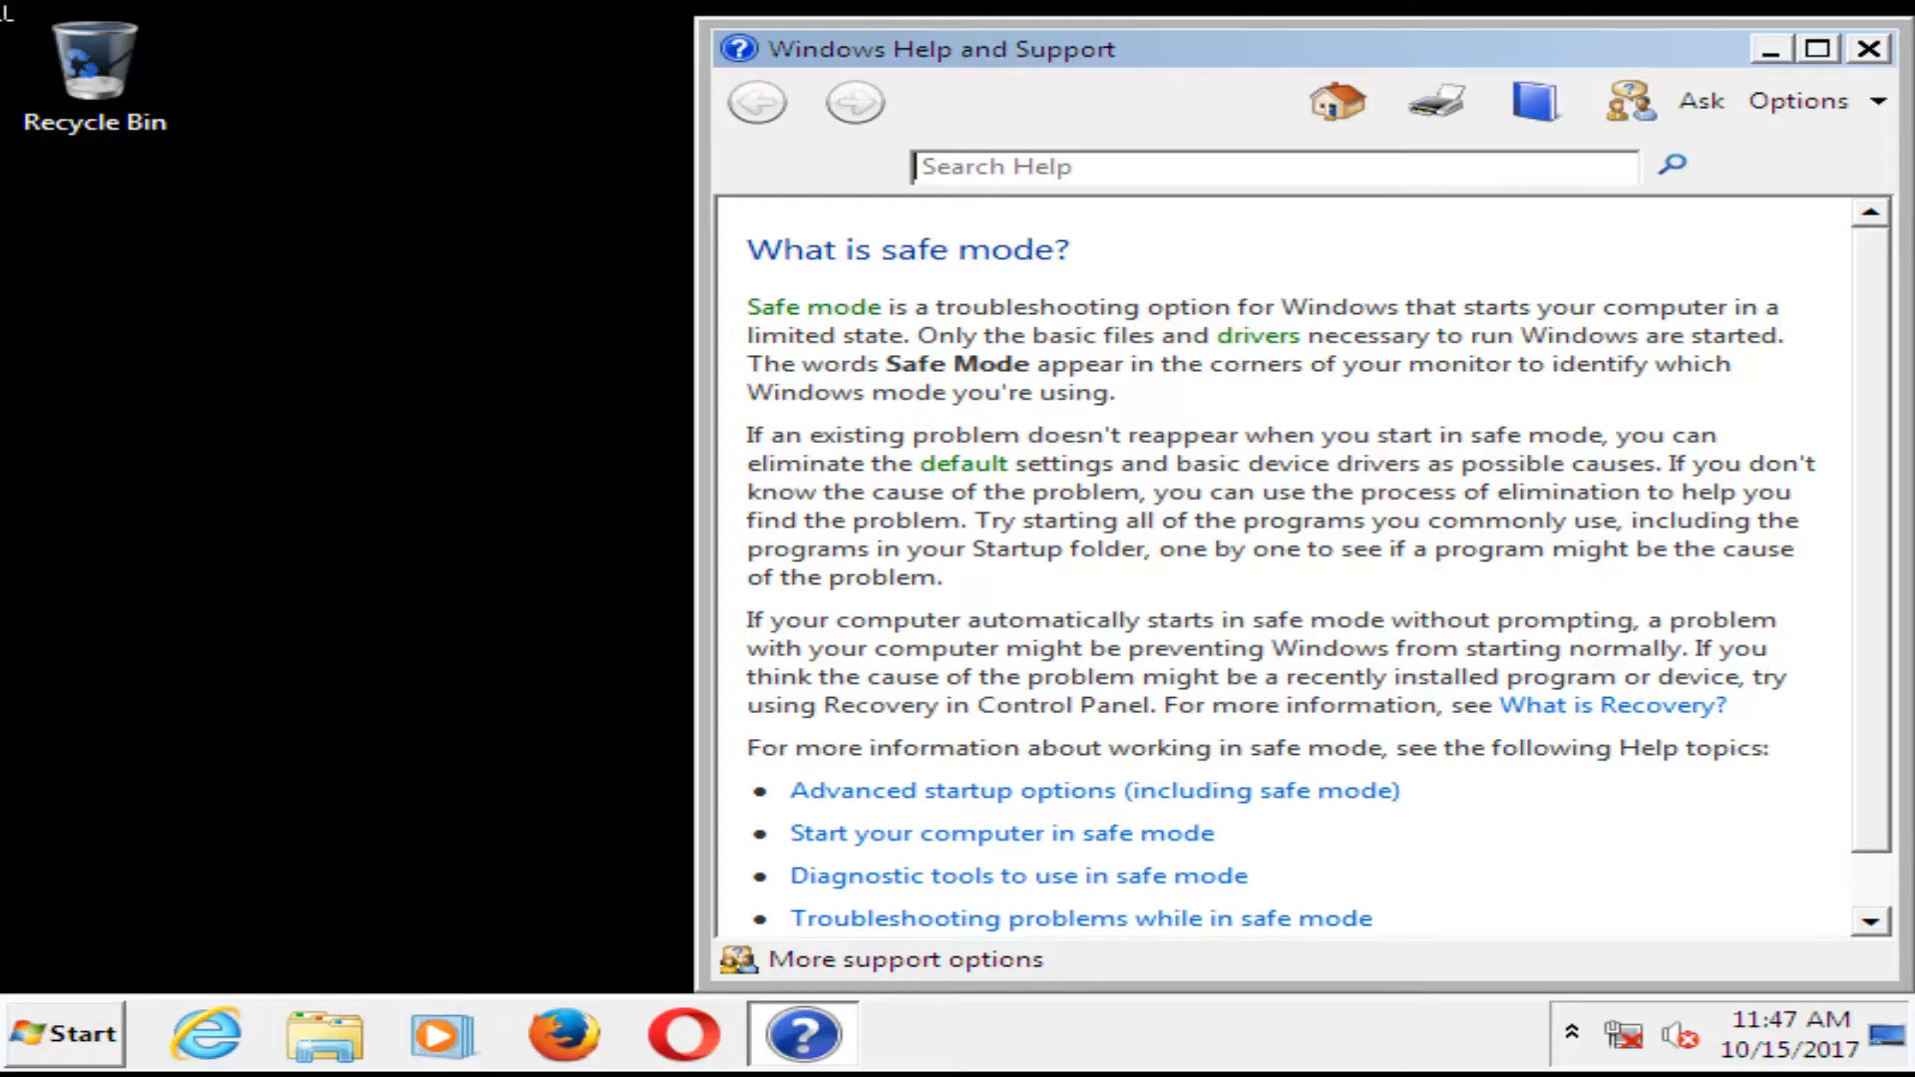
Close the Windows Help and Support safe mode article window.
click(1866, 49)
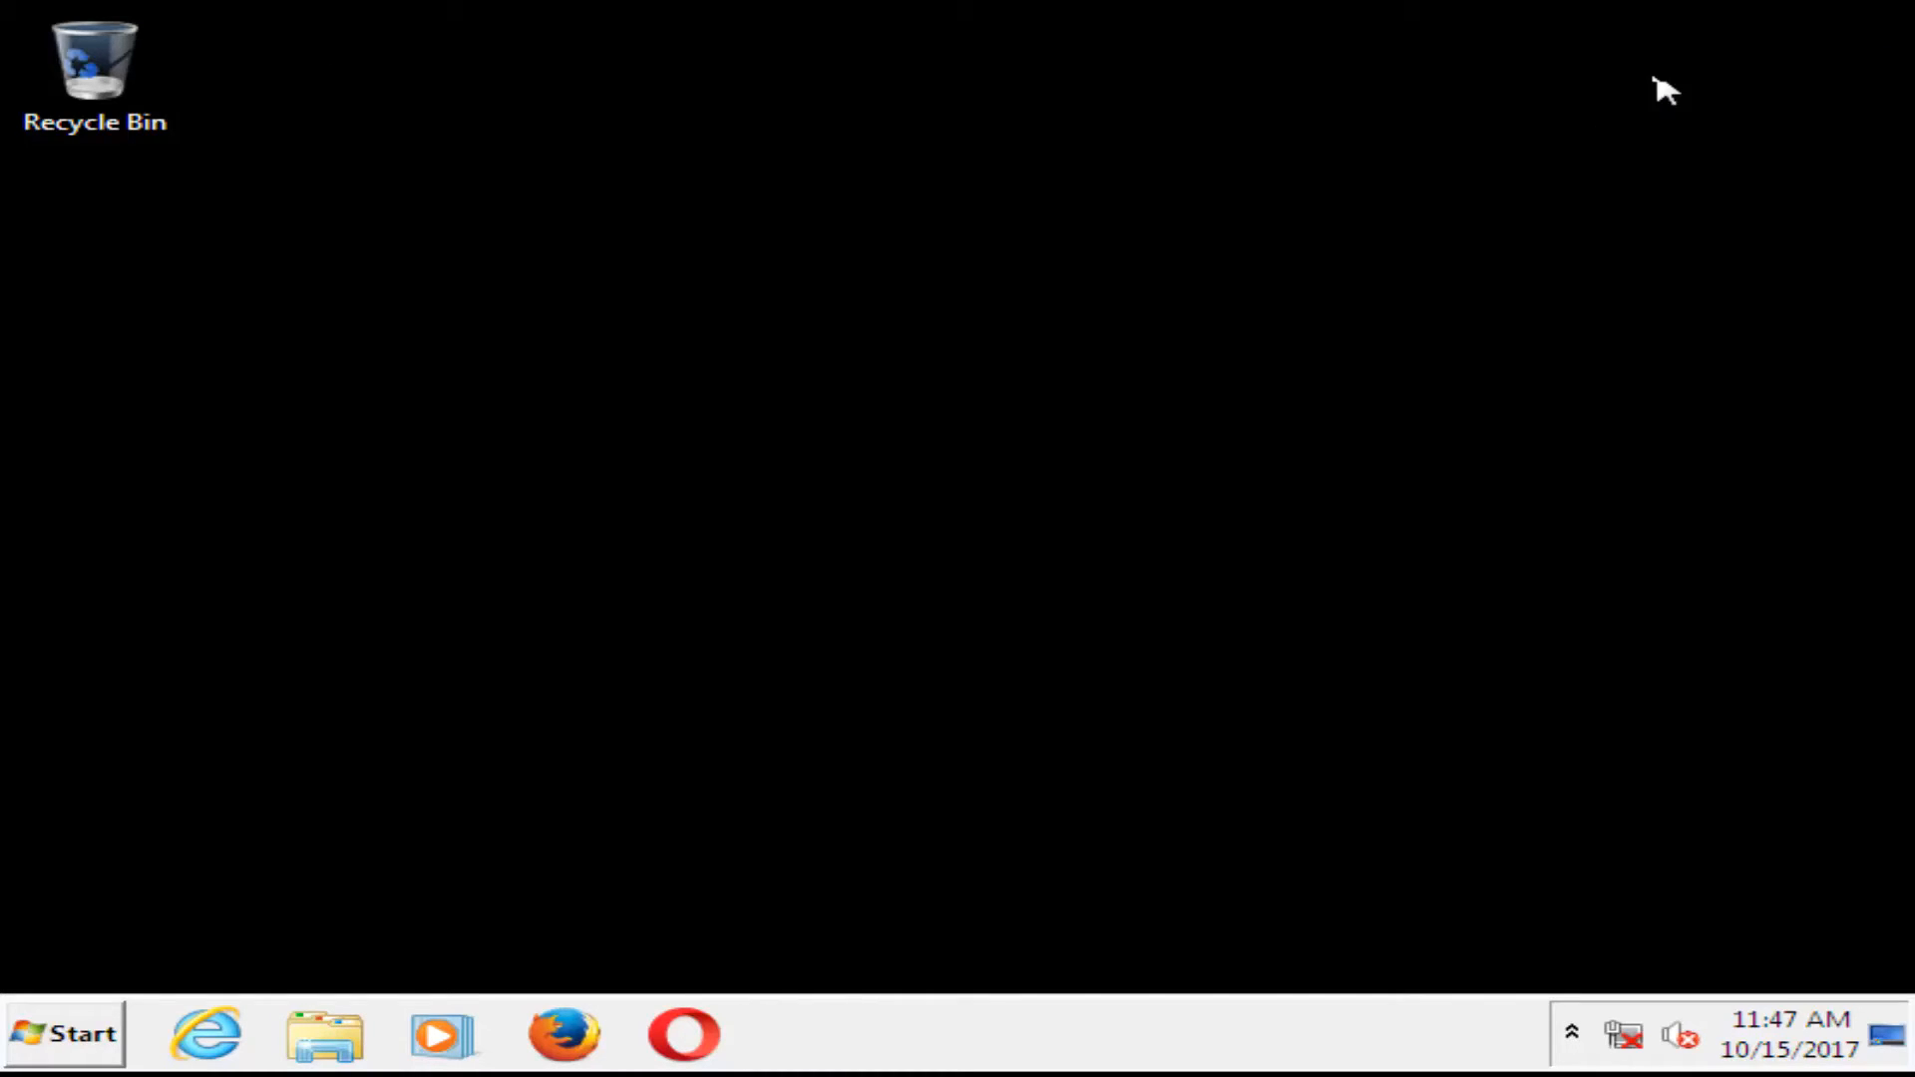